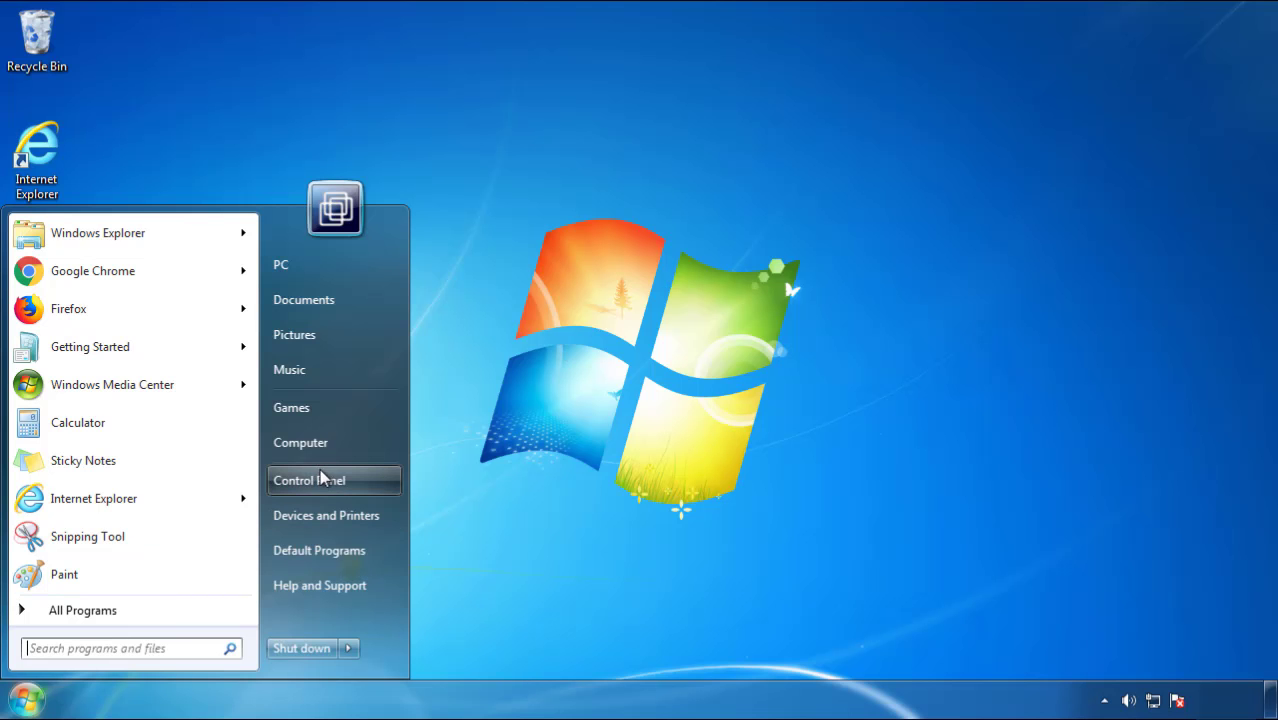
Step: Show the installed programs list in Control Panel sorted by install date, newest first
click(308, 480)
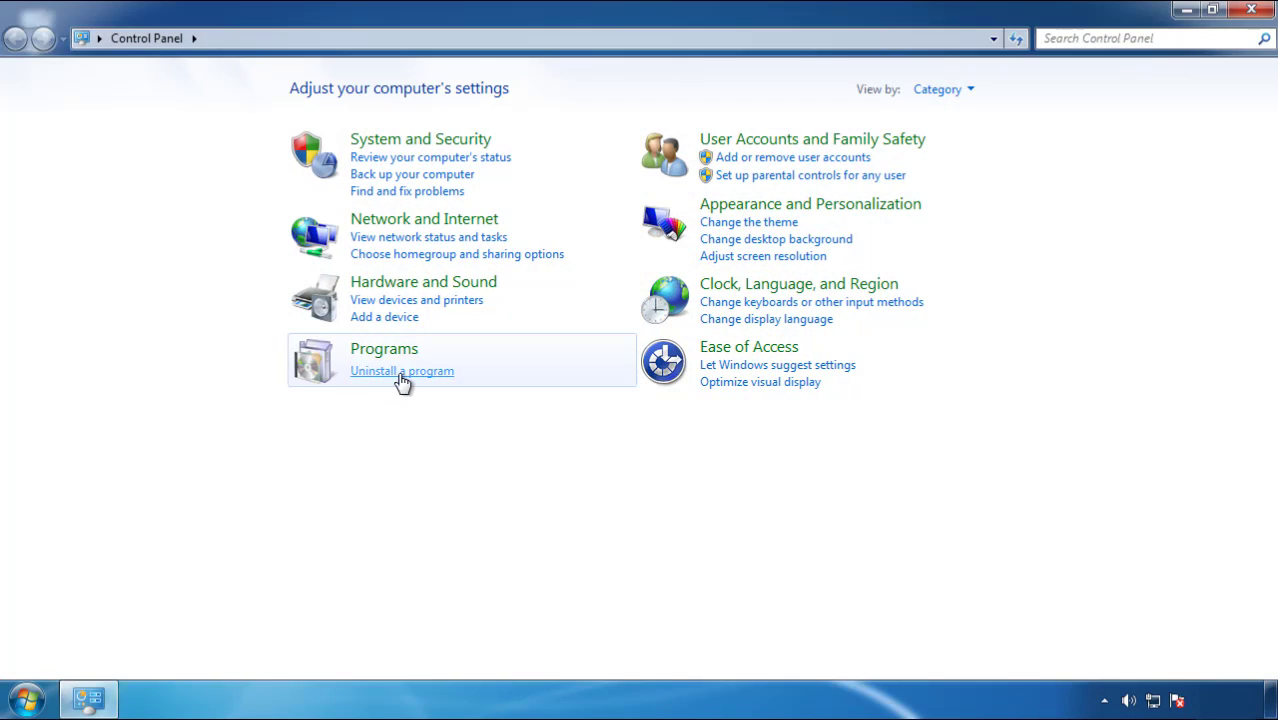
click(402, 370)
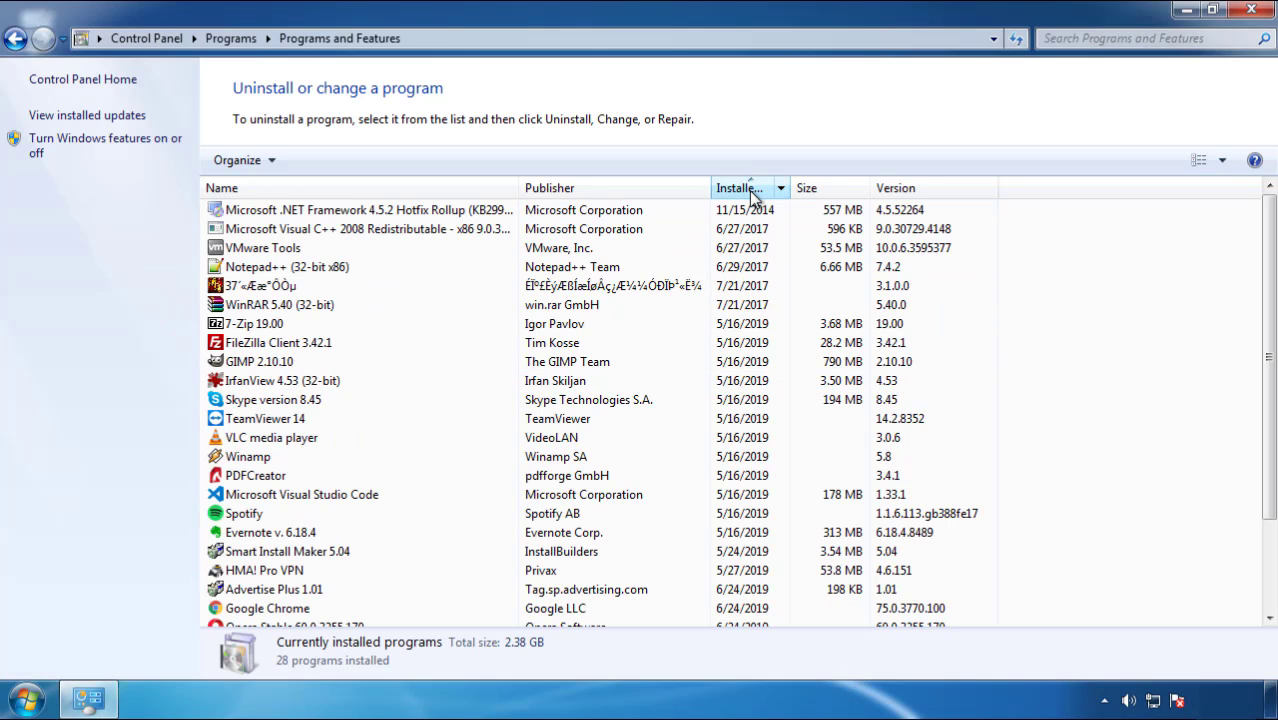
click(748, 188)
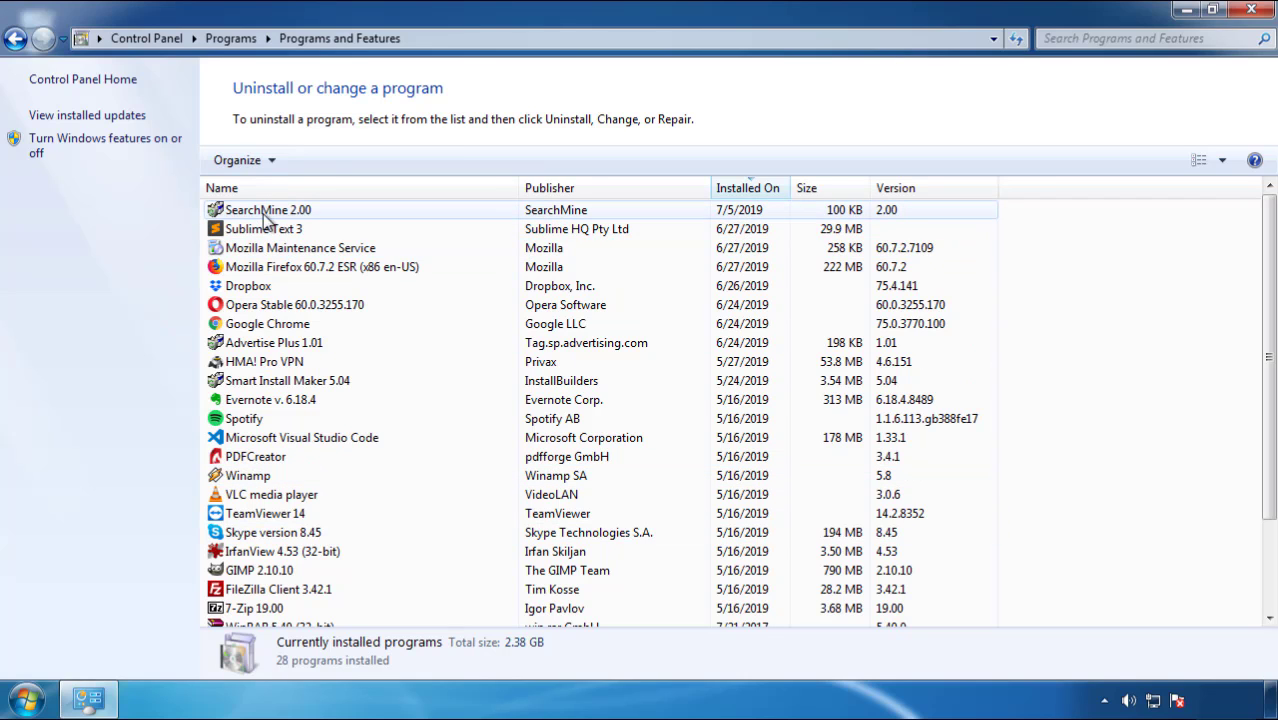
Step: Uninstall SearchMine 2.00, confirm its removal, and close the Programs and Features window
click(318, 160)
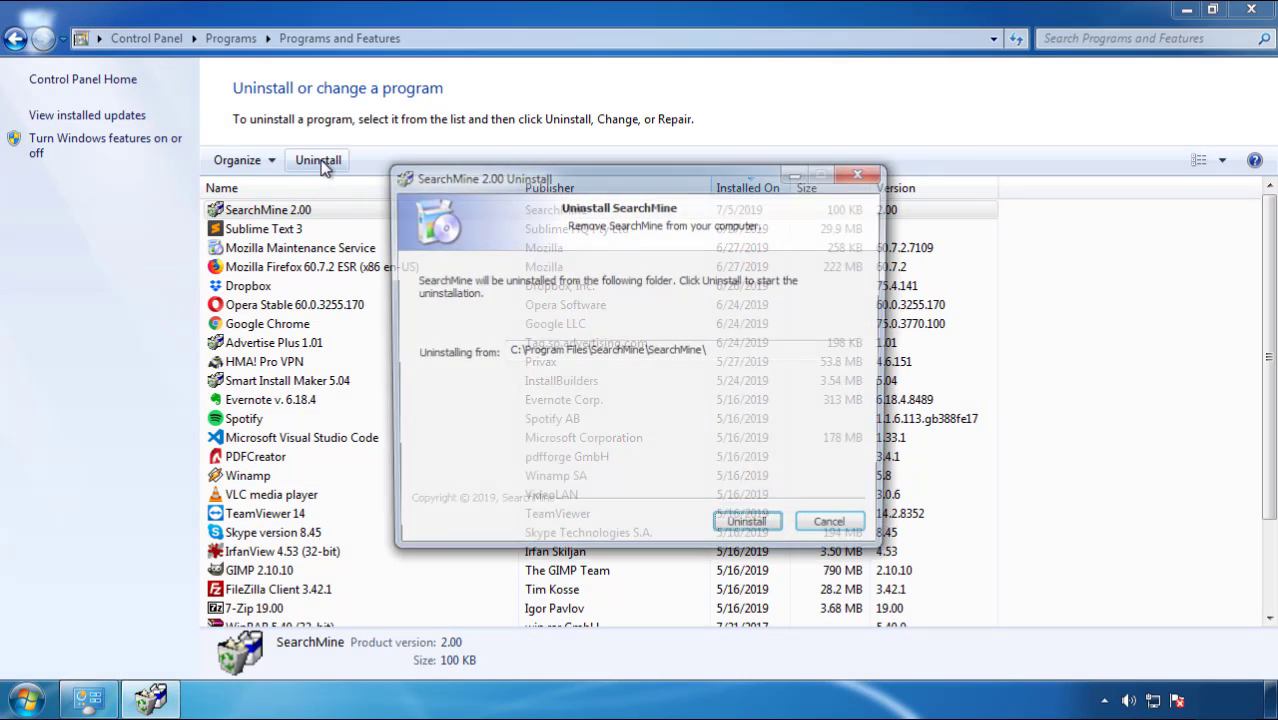
click(748, 520)
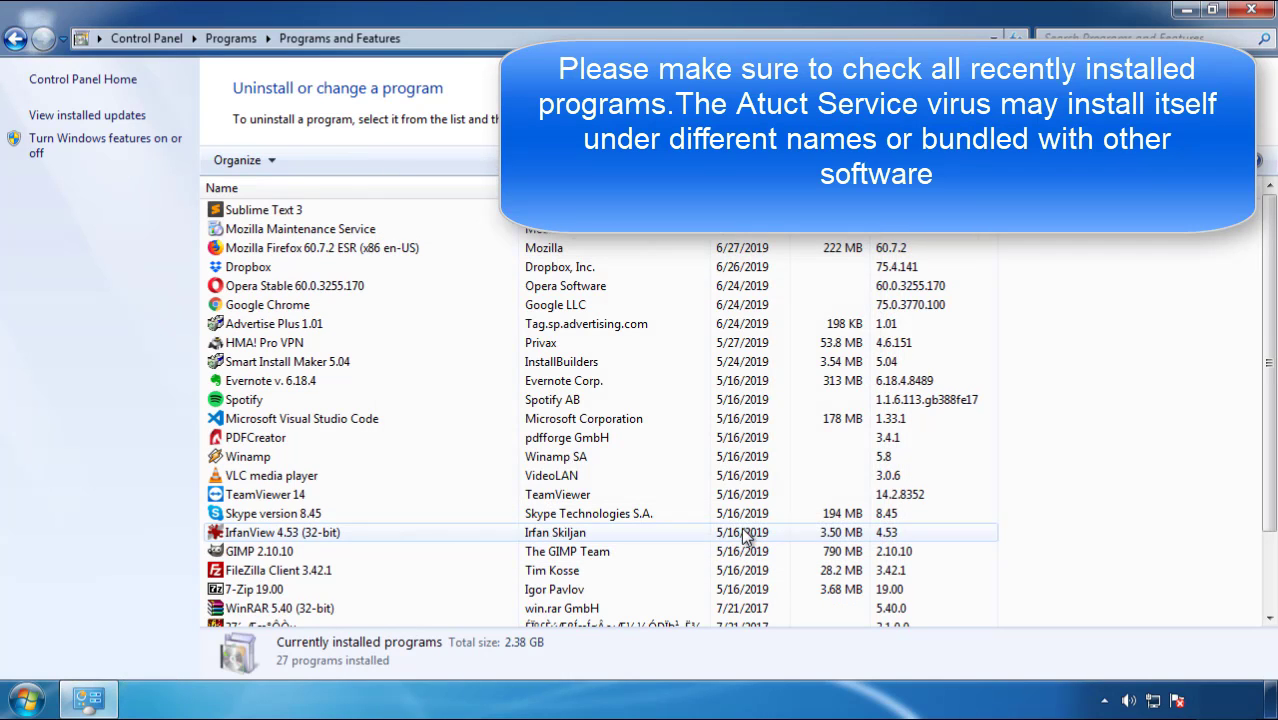
click(264, 494)
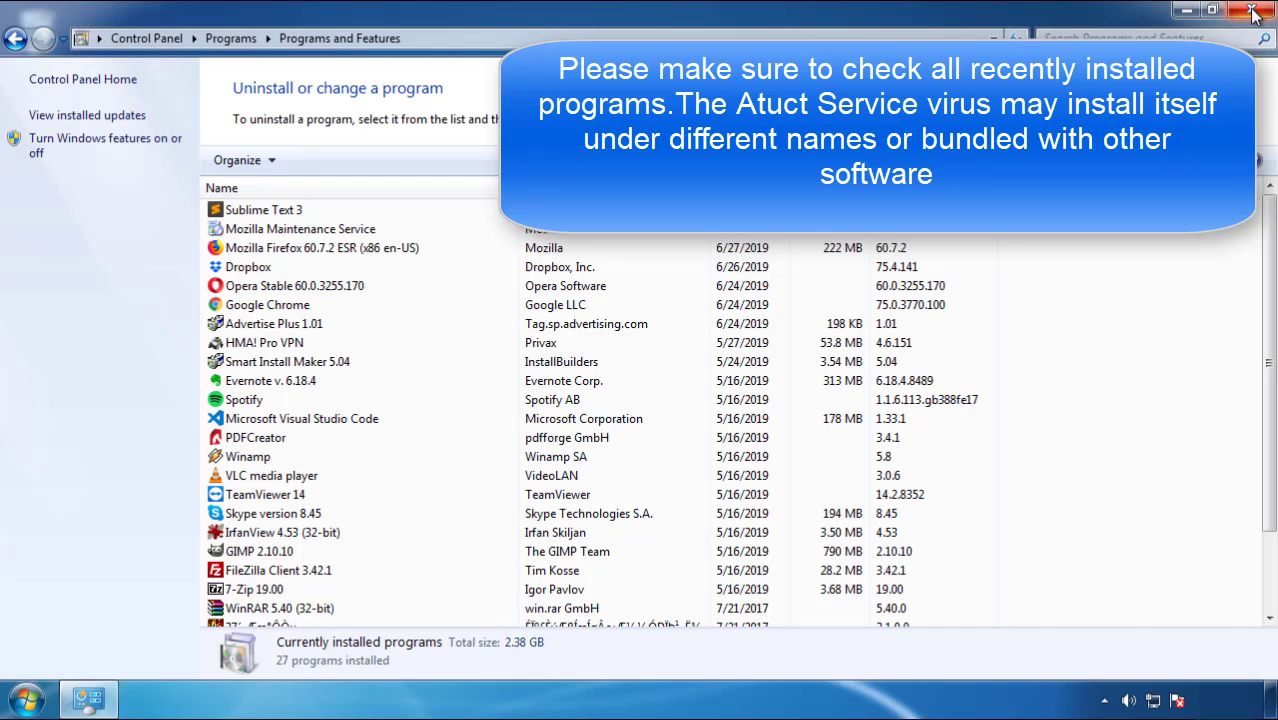
click(1252, 12)
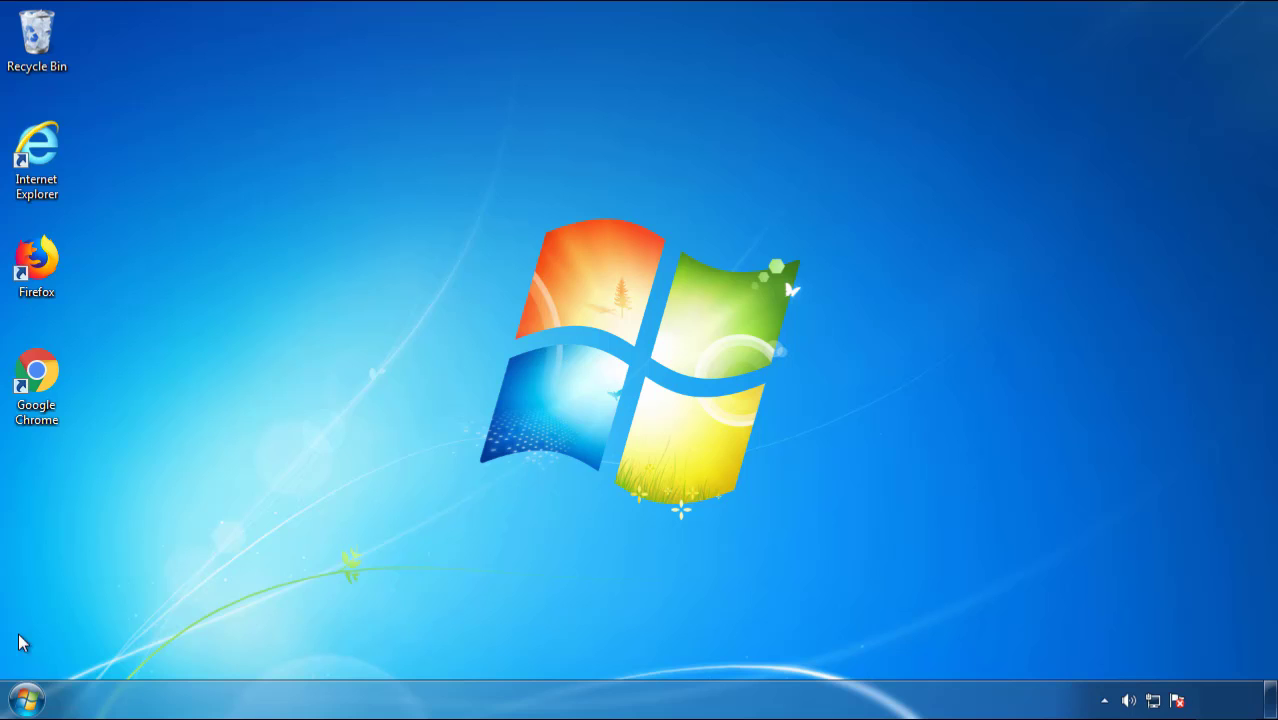
Step: Restart the computer and boot into Safe Mode from the Advanced Boot Options
click(348, 648)
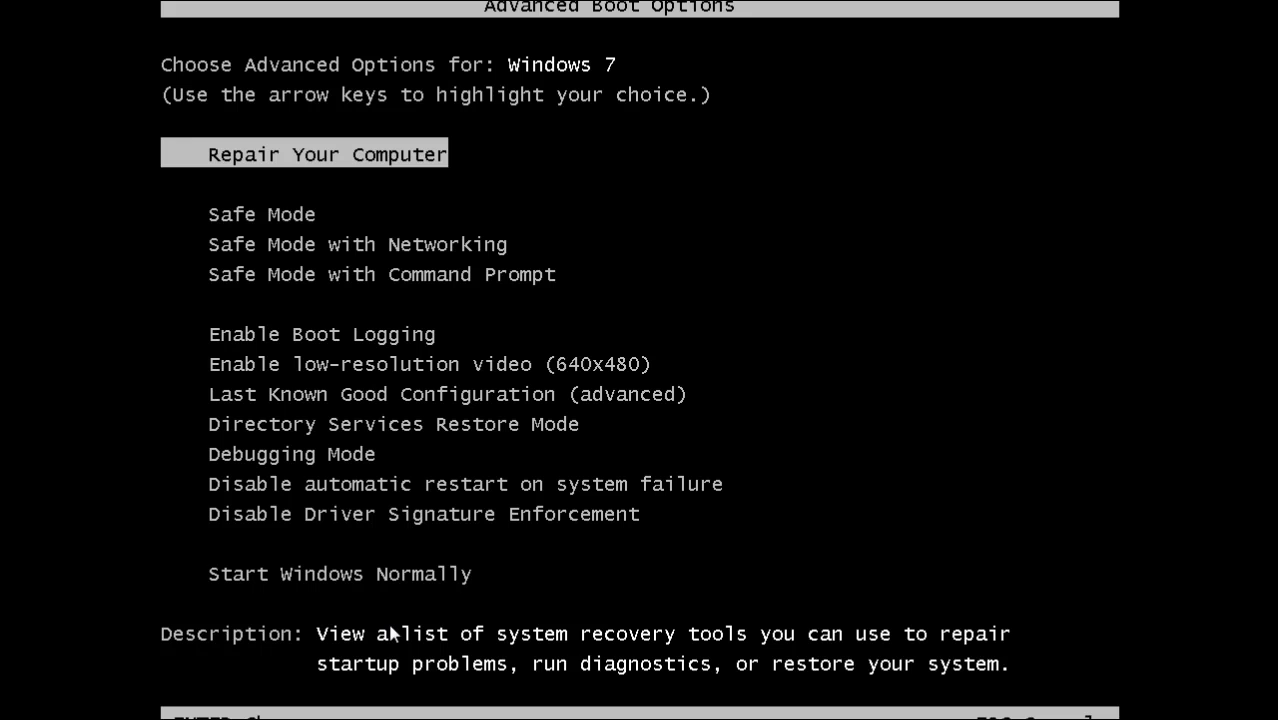
key(enter)
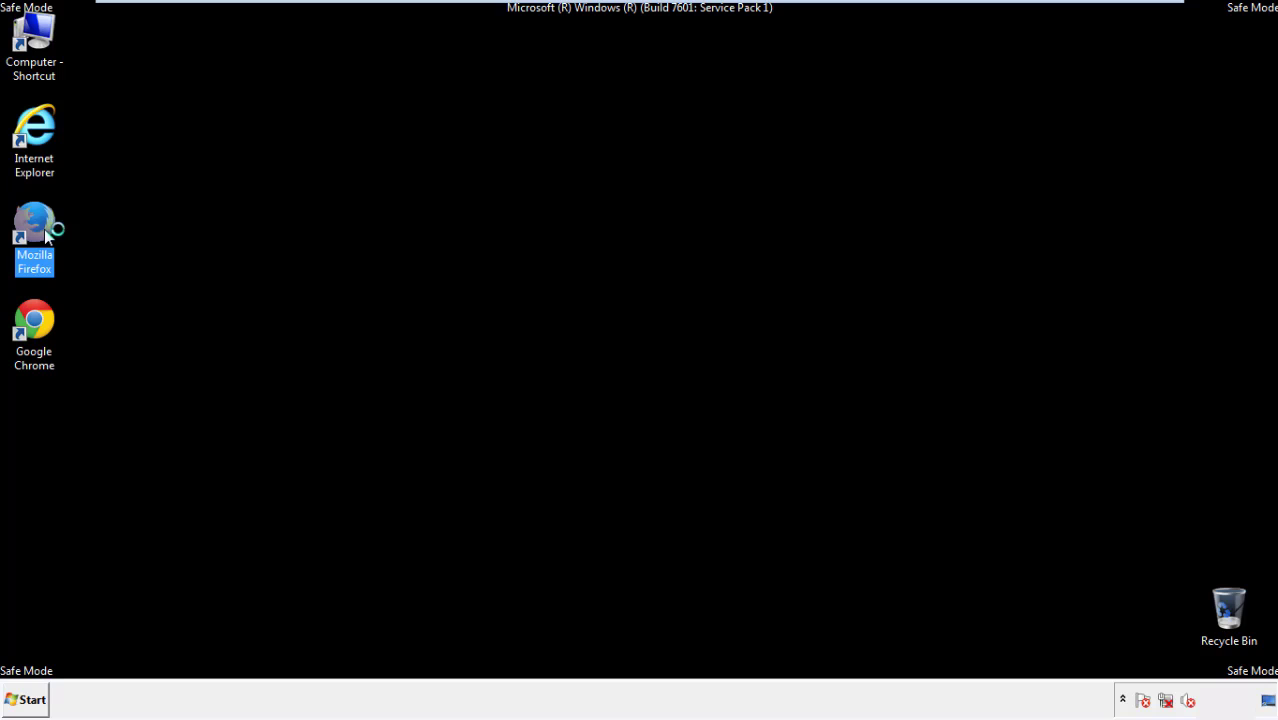
Step: Launch Firefox in Safe Mode, decline the default-browser prompt, and keep the menu bar showing
double_click(34, 236)
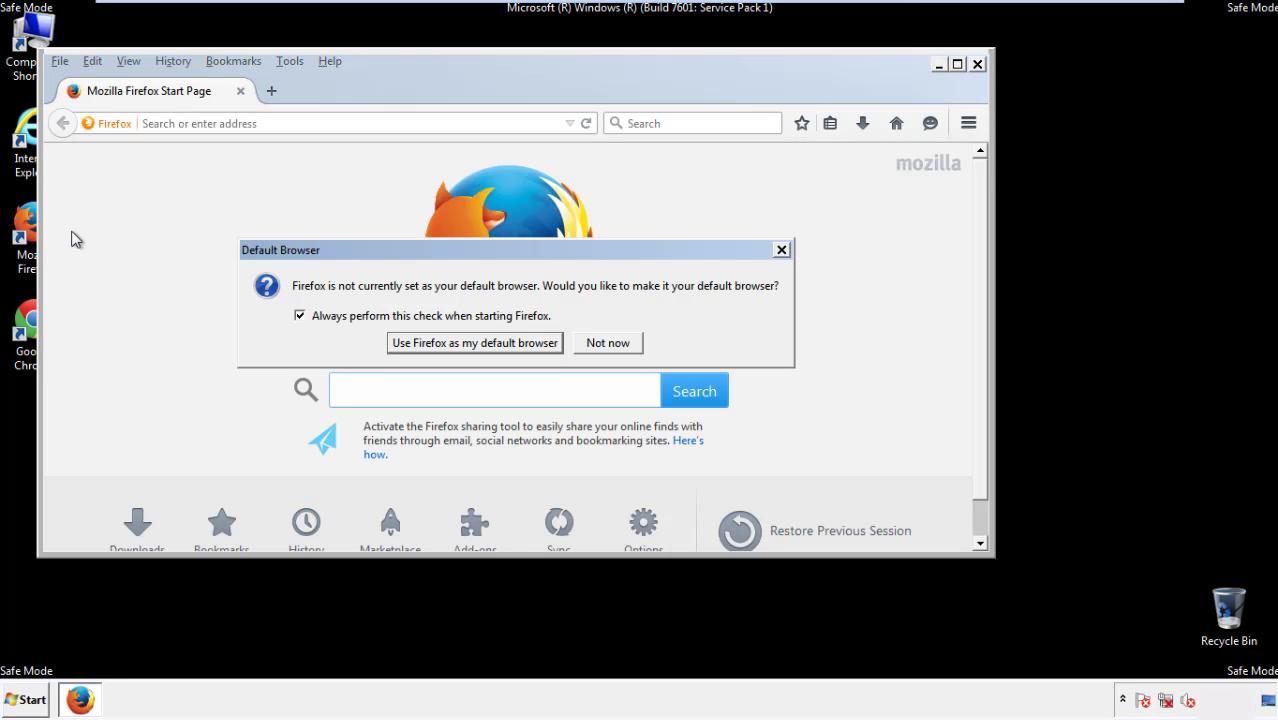
click(608, 342)
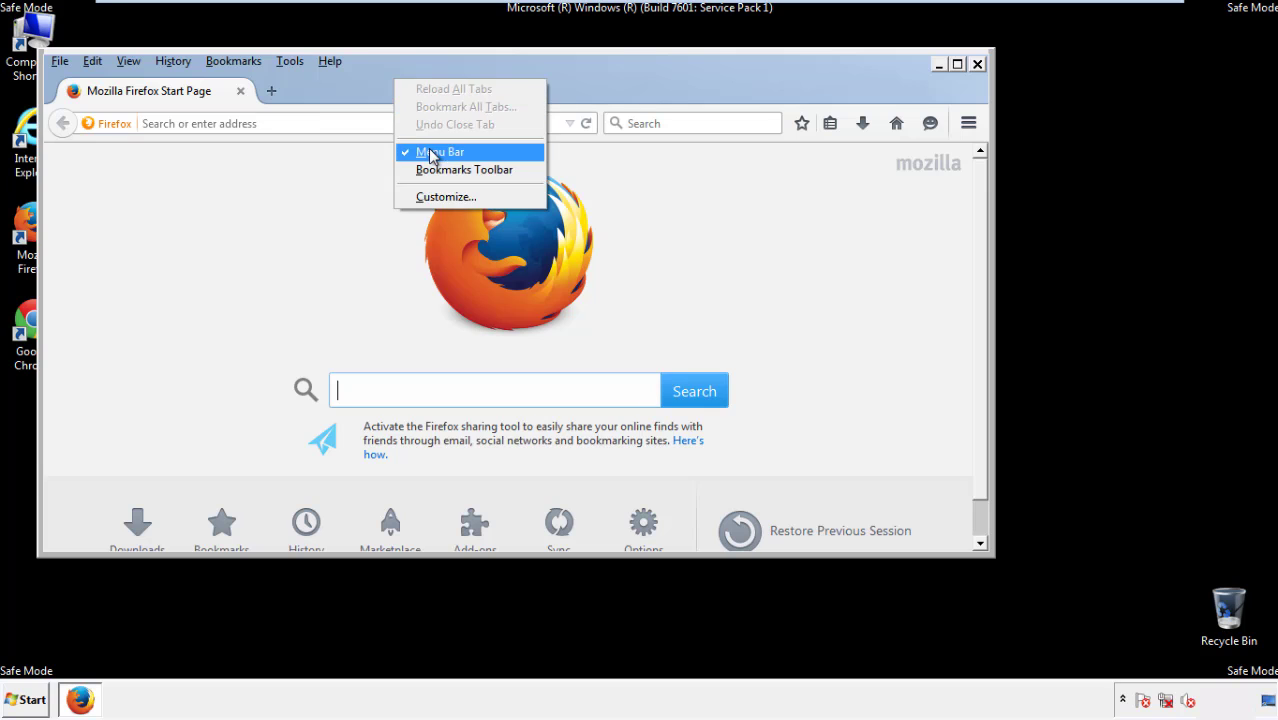
click(440, 152)
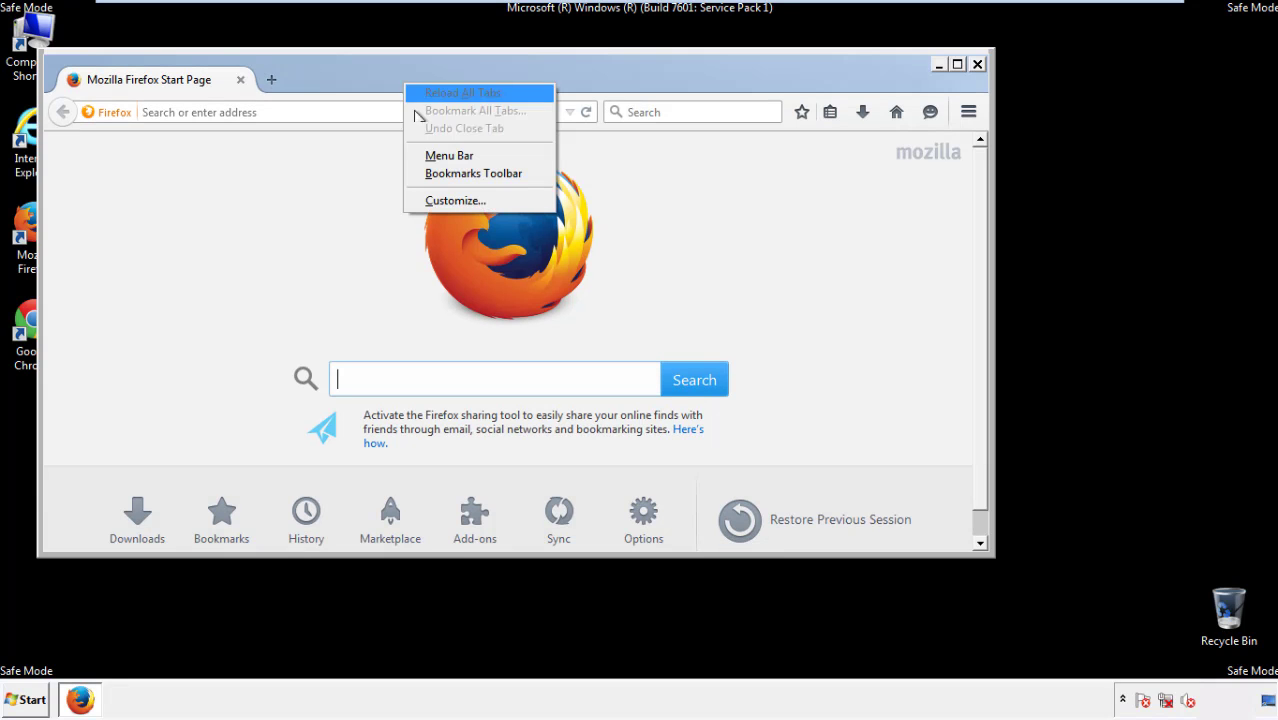
click(448, 156)
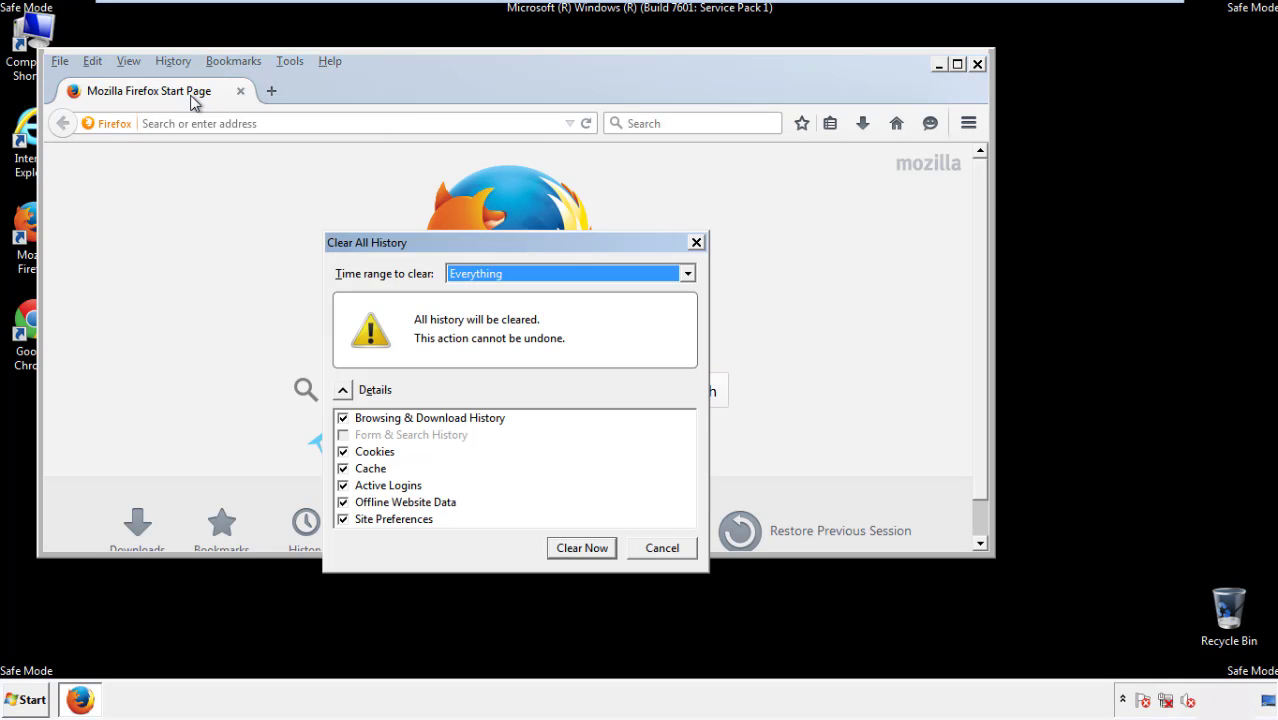
Step: Clear all Firefox history for the Everything time range with Clear Now
click(568, 272)
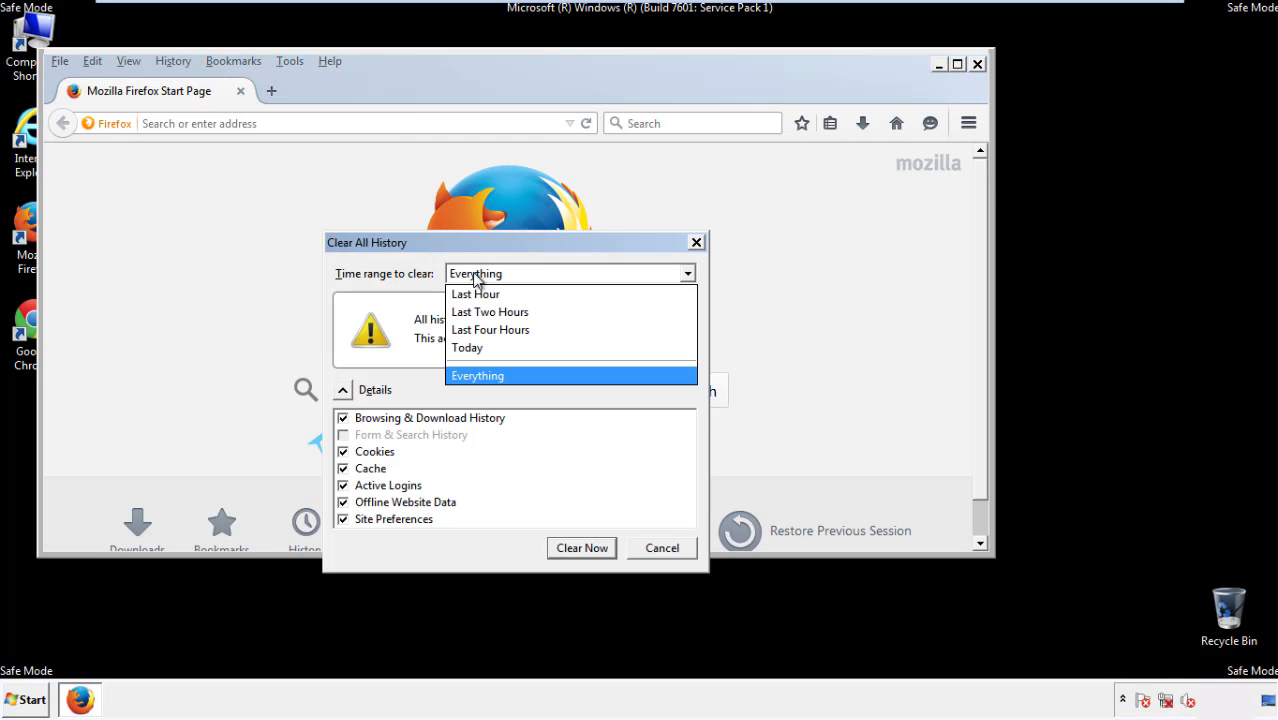
click(476, 376)
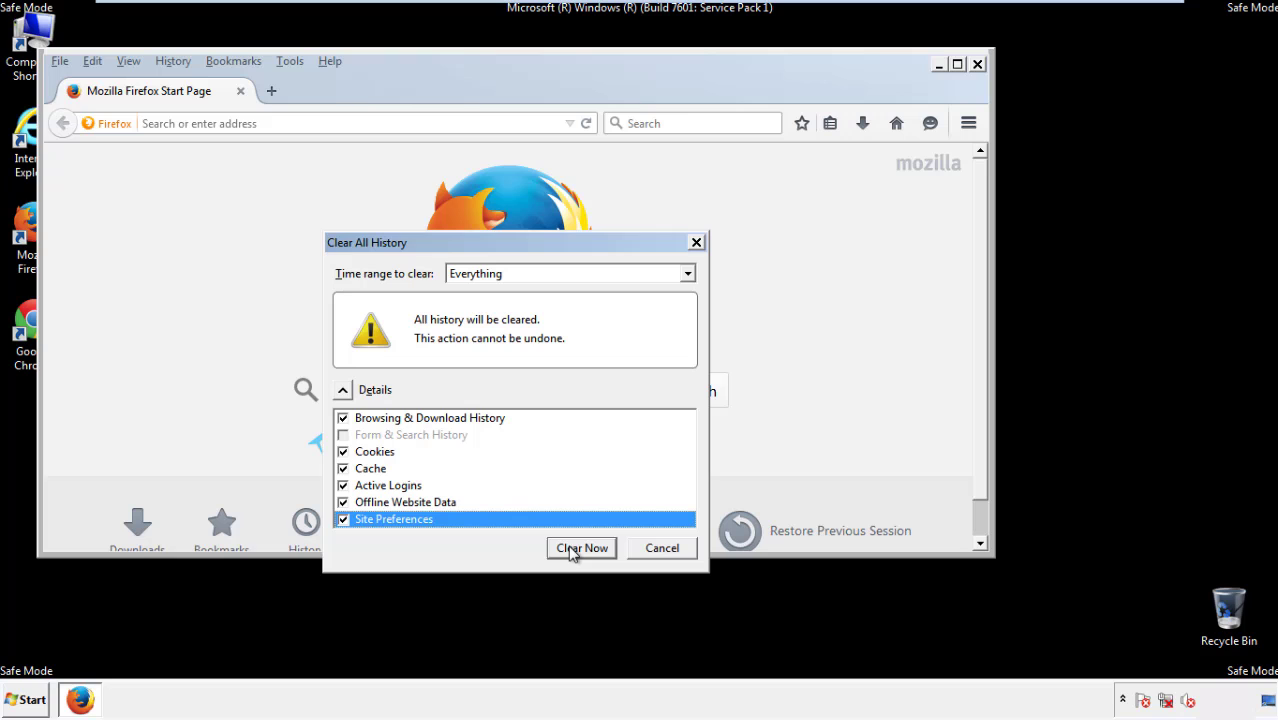
click(580, 548)
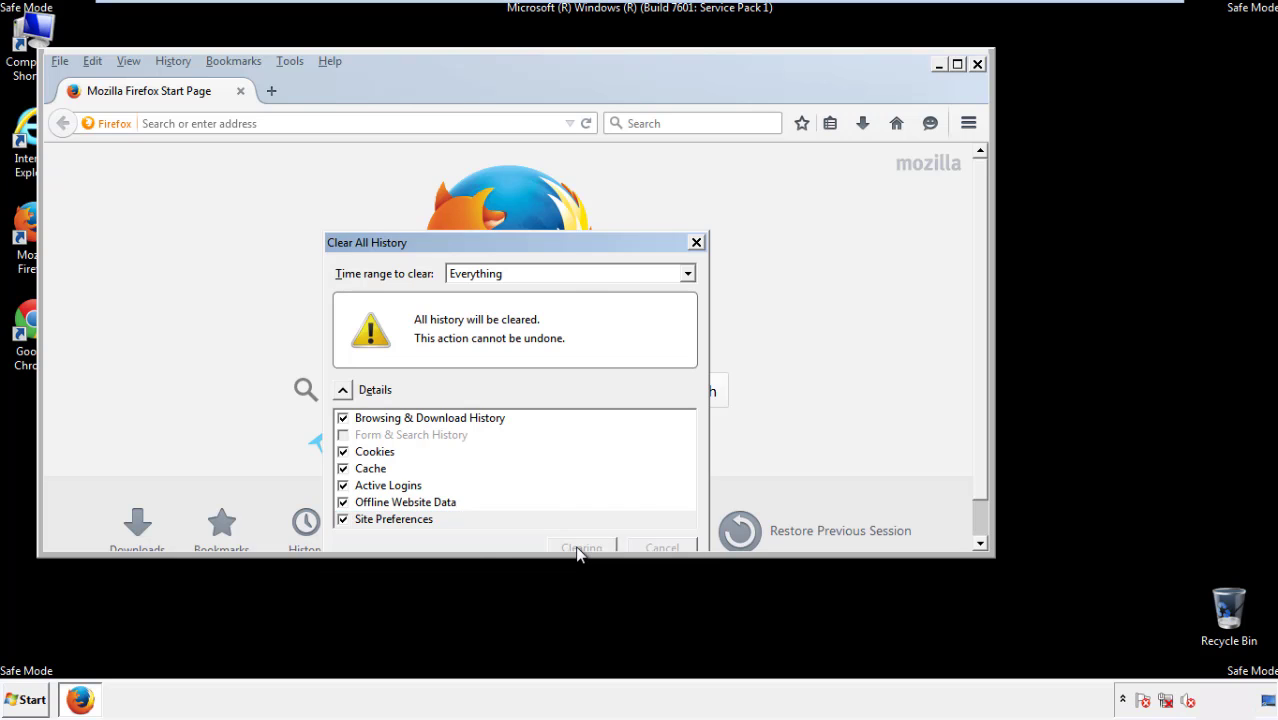
click(582, 548)
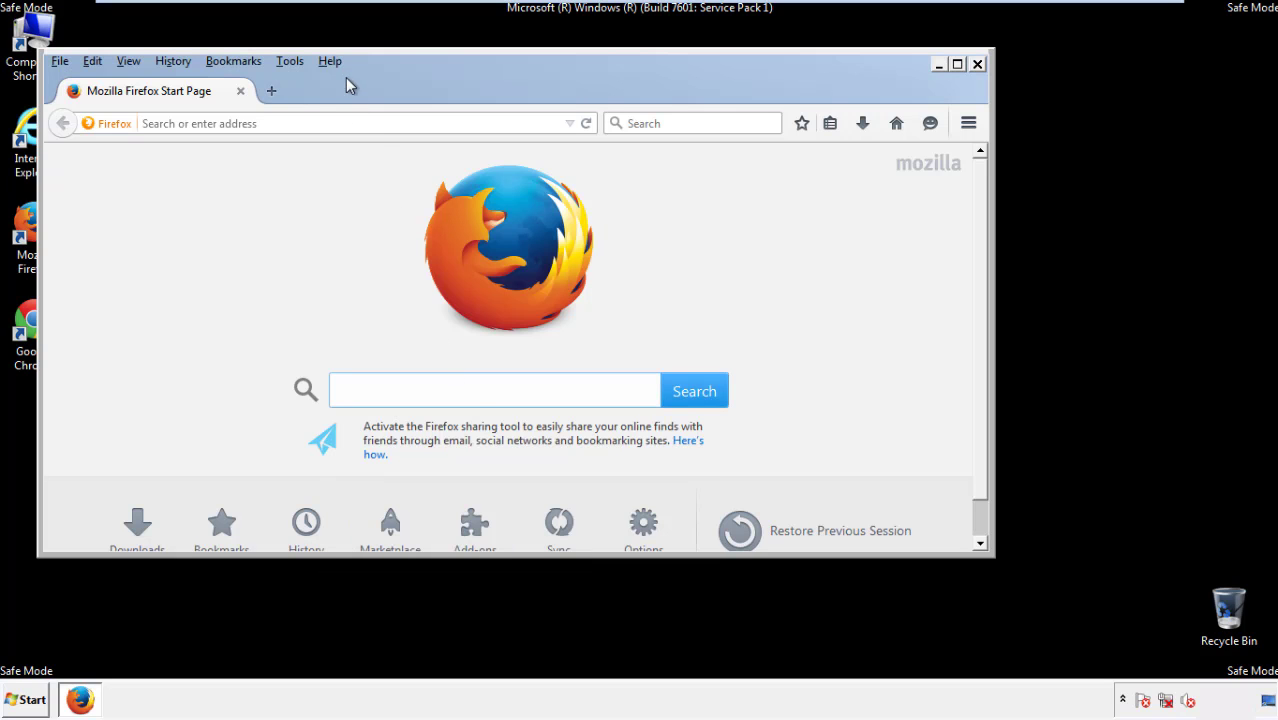
Step: Refresh Firefox to its defaults from the Troubleshooting Information page and confirm
click(328, 60)
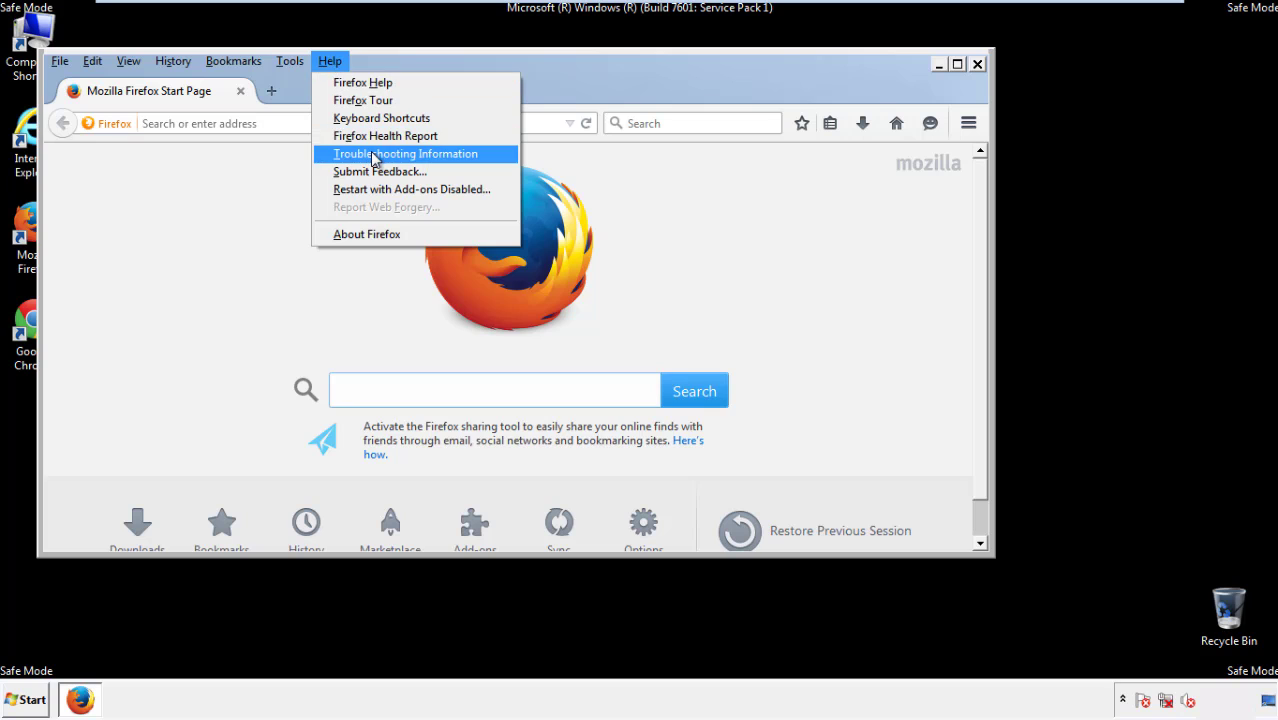
click(404, 152)
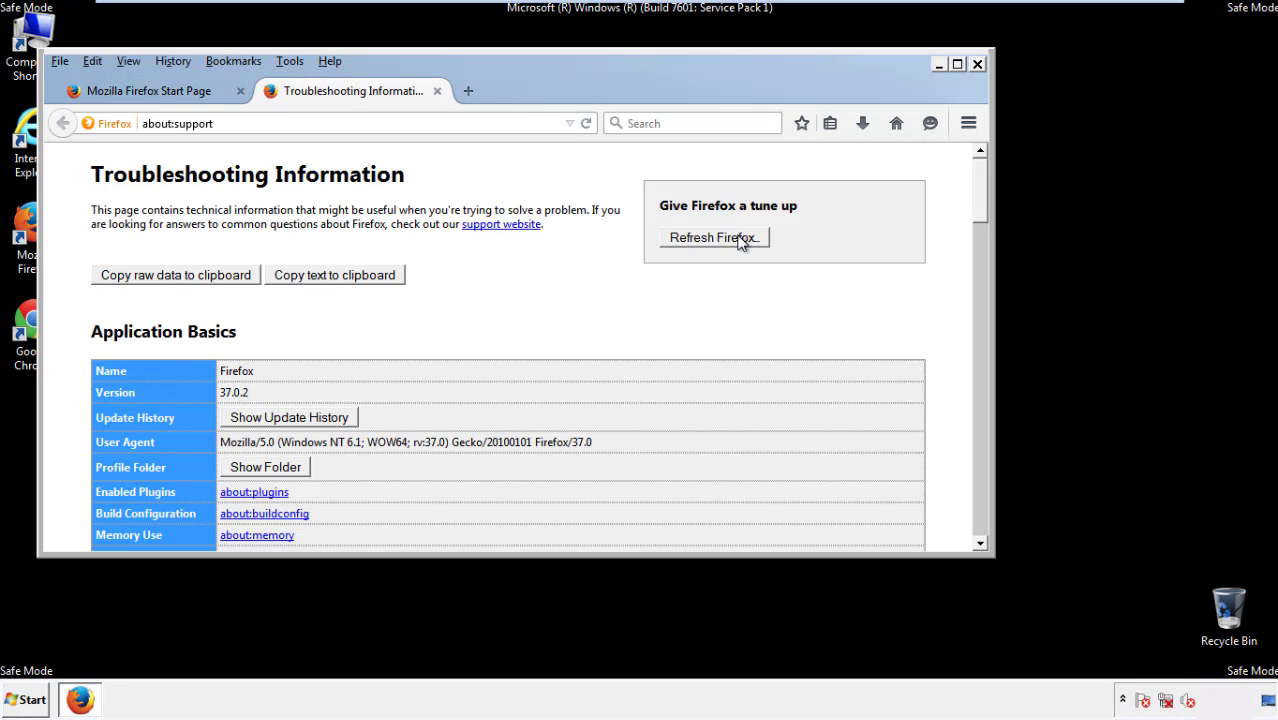
click(712, 236)
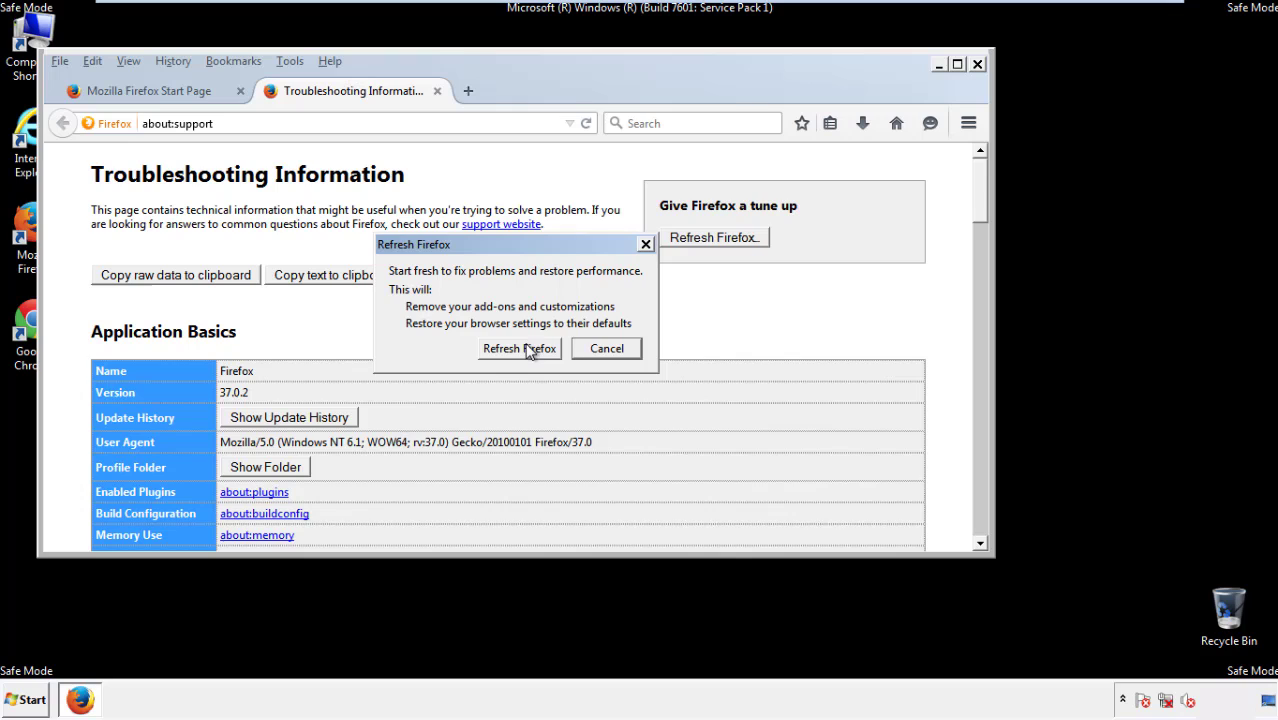
click(520, 348)
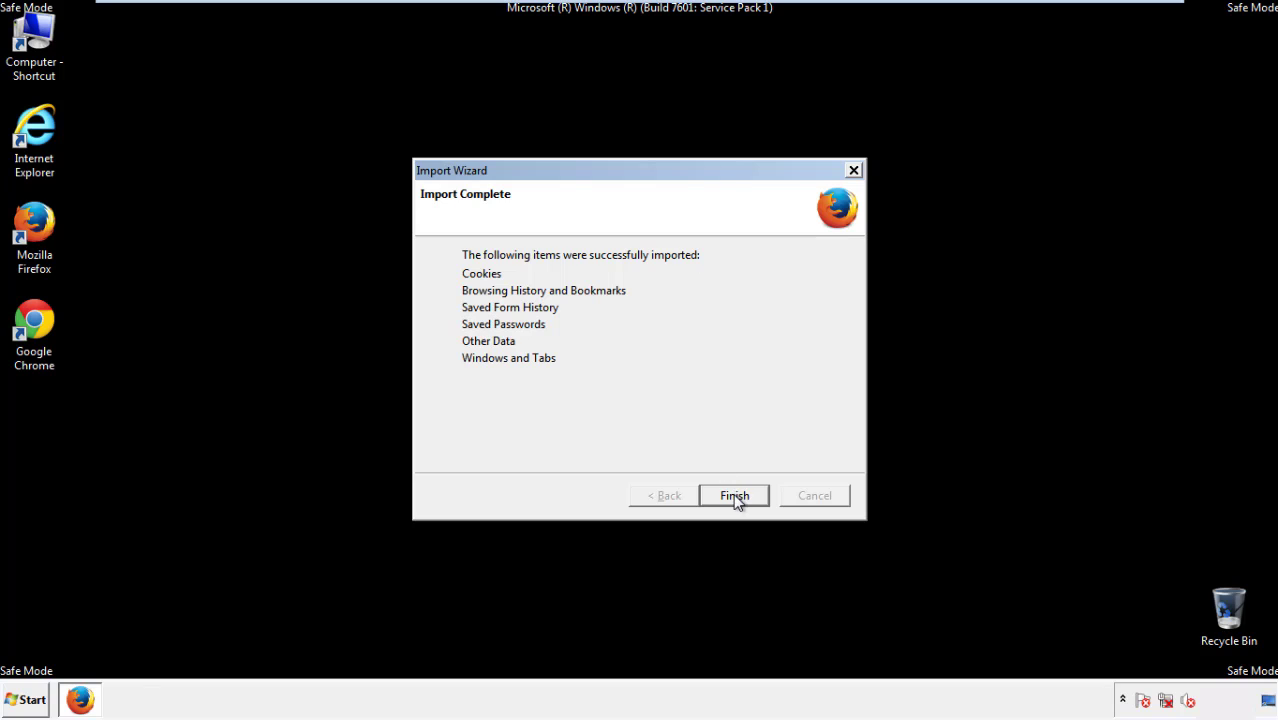
Step: Finish importing the old data, decline the default-browser prompt, and close Firefox
click(734, 496)
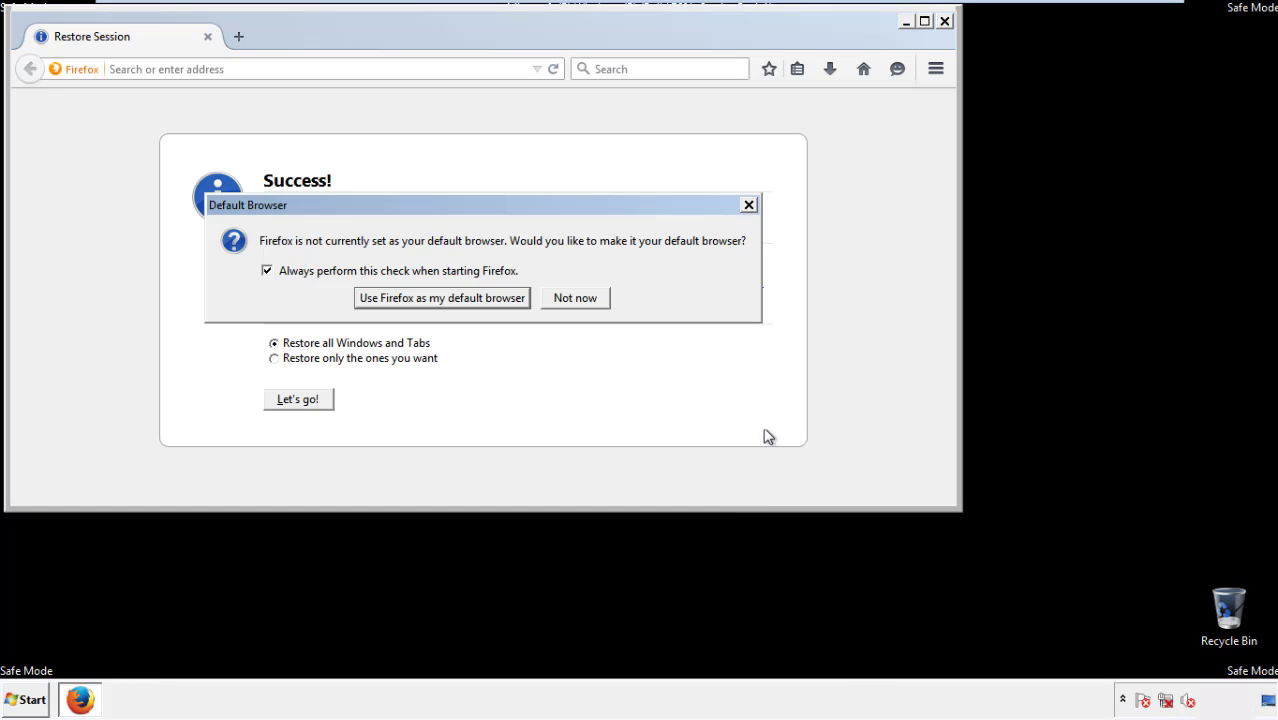
click(574, 296)
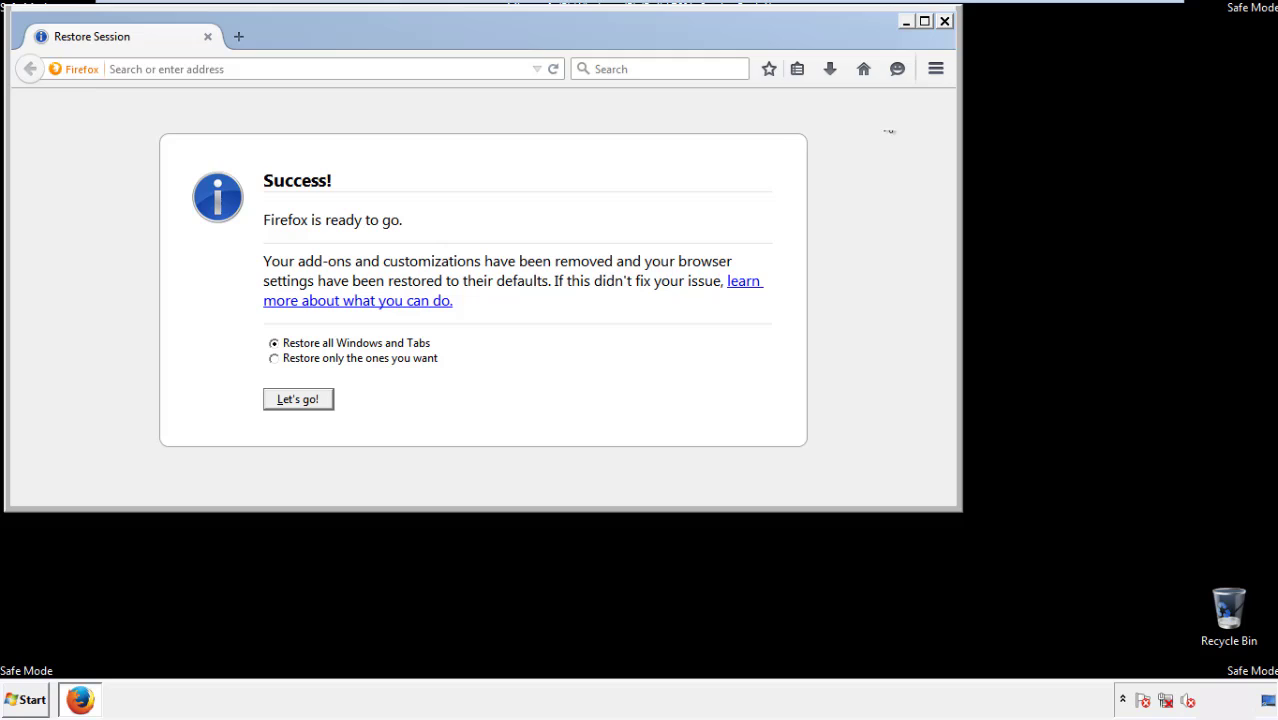
click(944, 20)
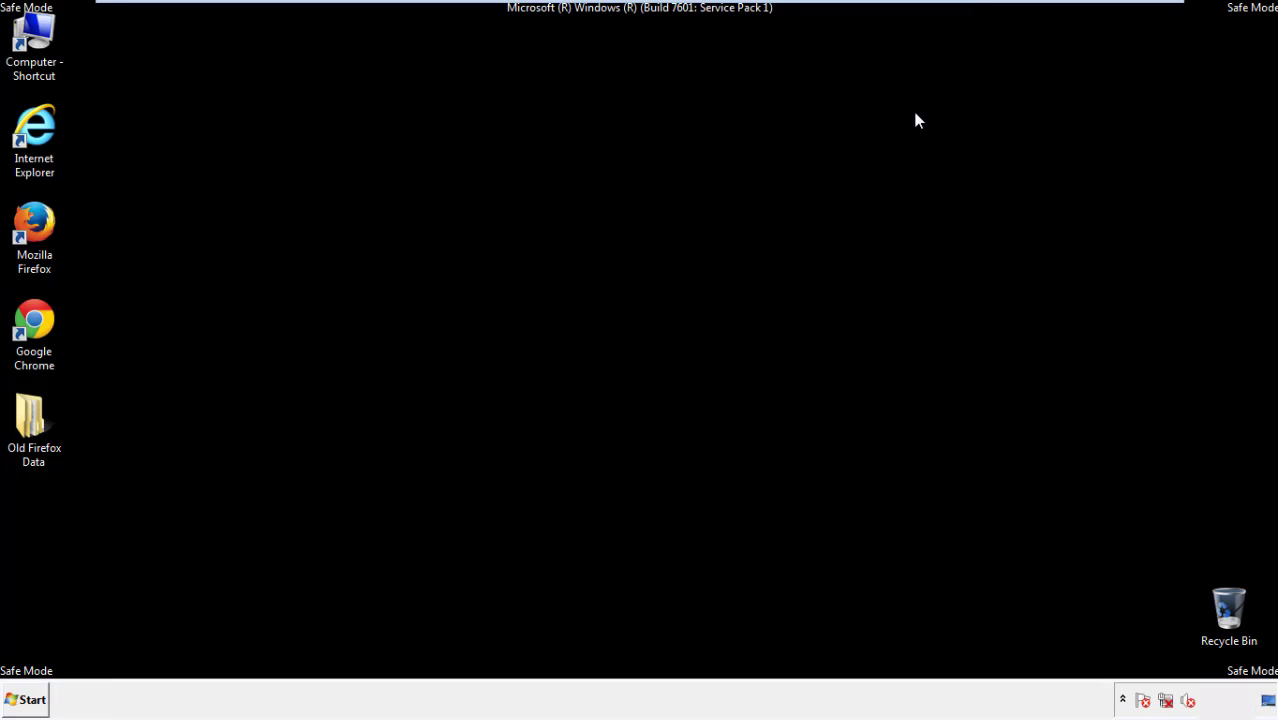
Step: Launch Google Chrome from the desktop and go to its Settings page via the main menu
click(34, 330)
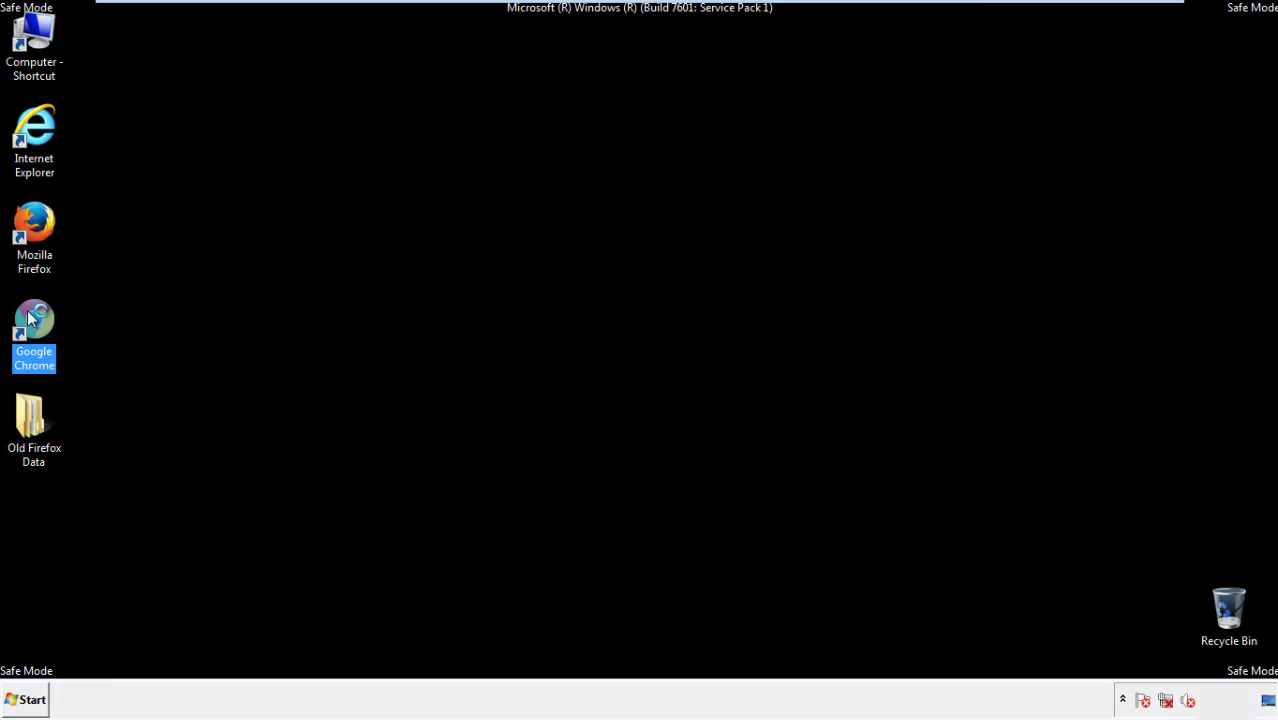
double_click(34, 320)
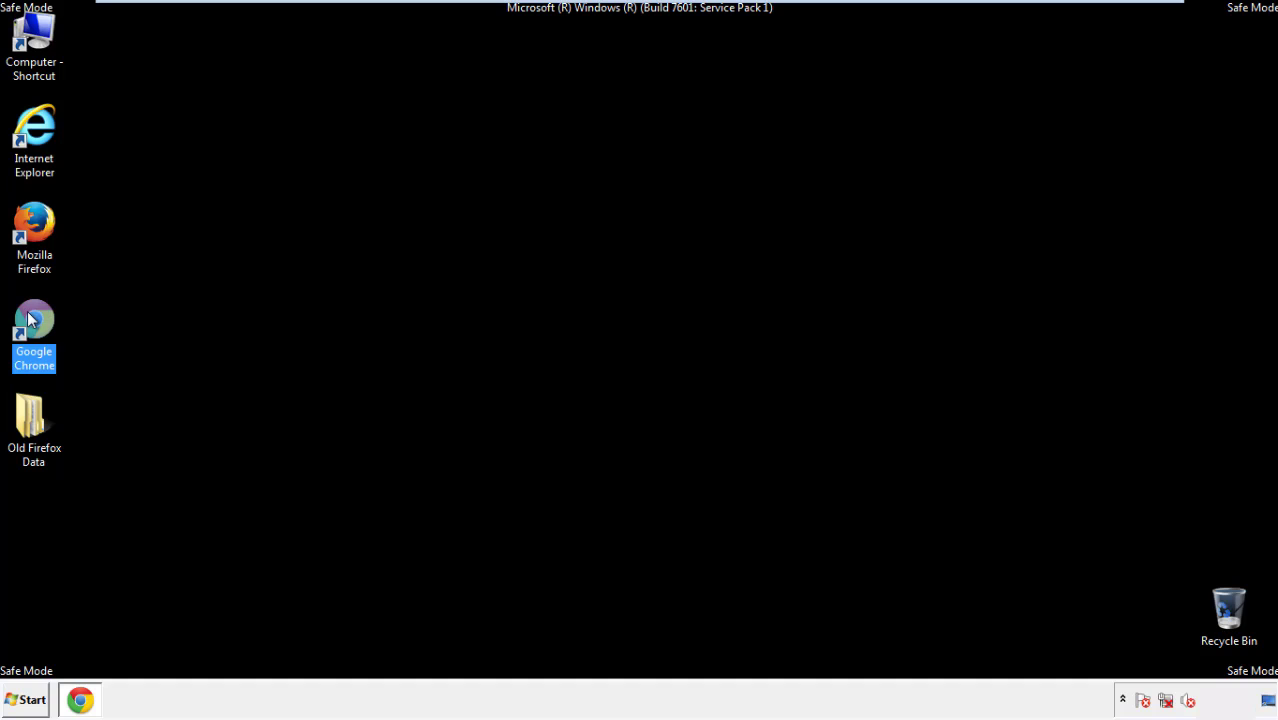
double_click(34, 332)
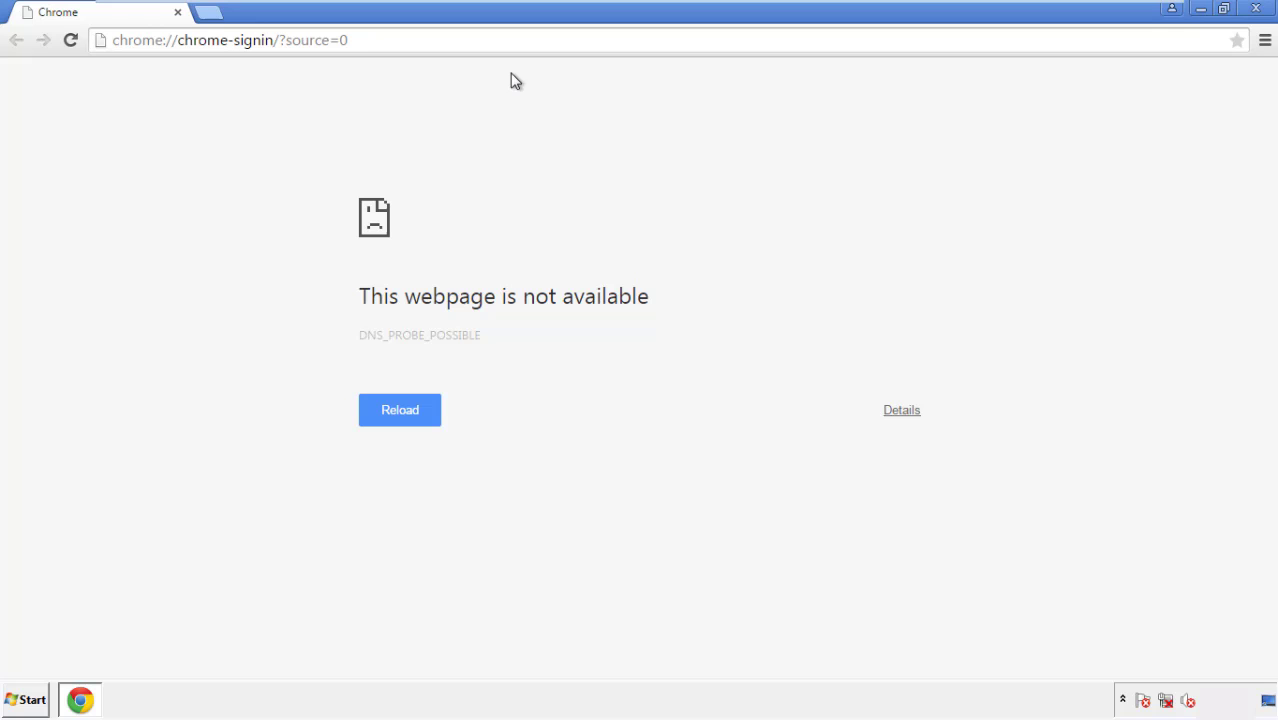
click(1264, 40)
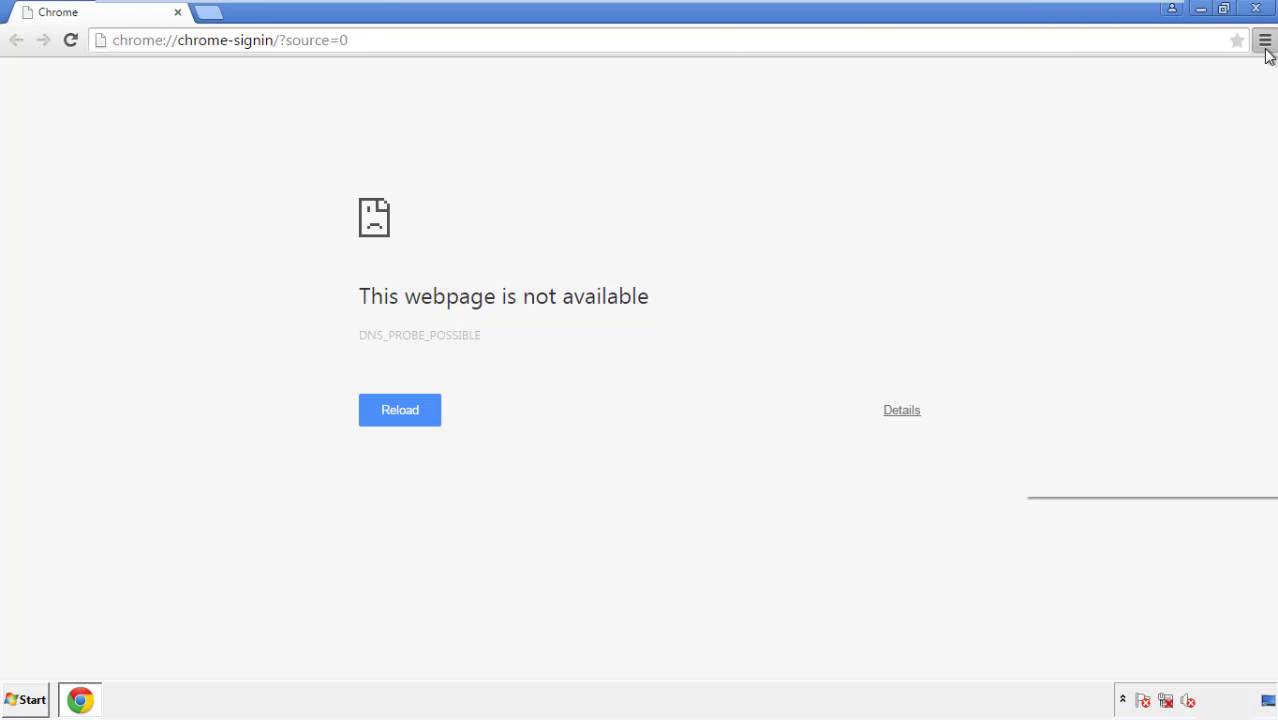
click(1264, 40)
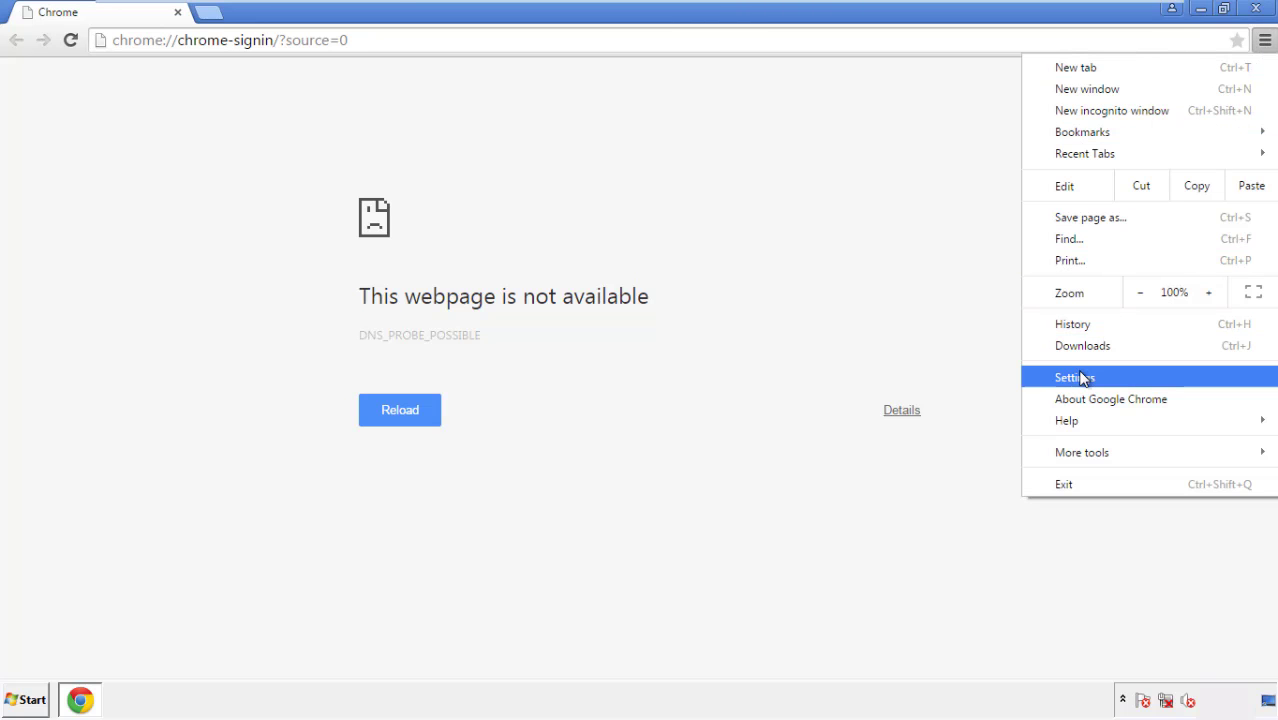
click(1076, 376)
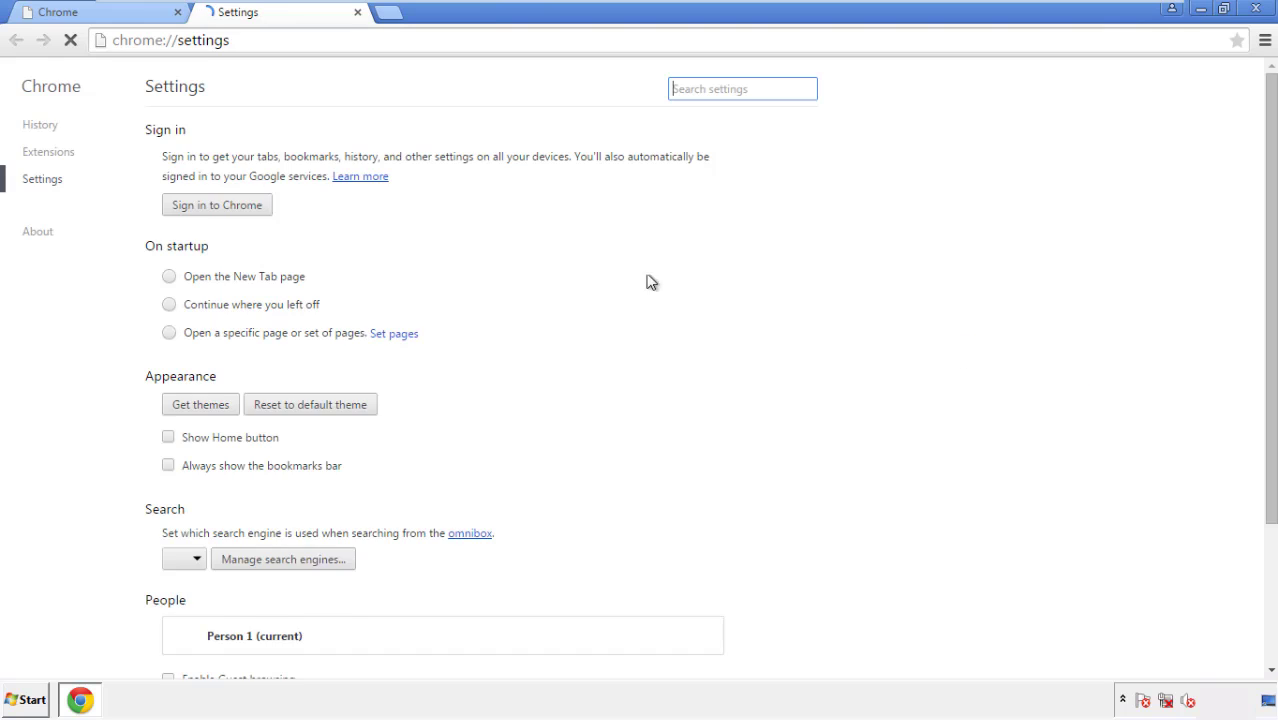
Step: Clear Chrome browsing data from the beginning of time, everything except passwords
click(40, 124)
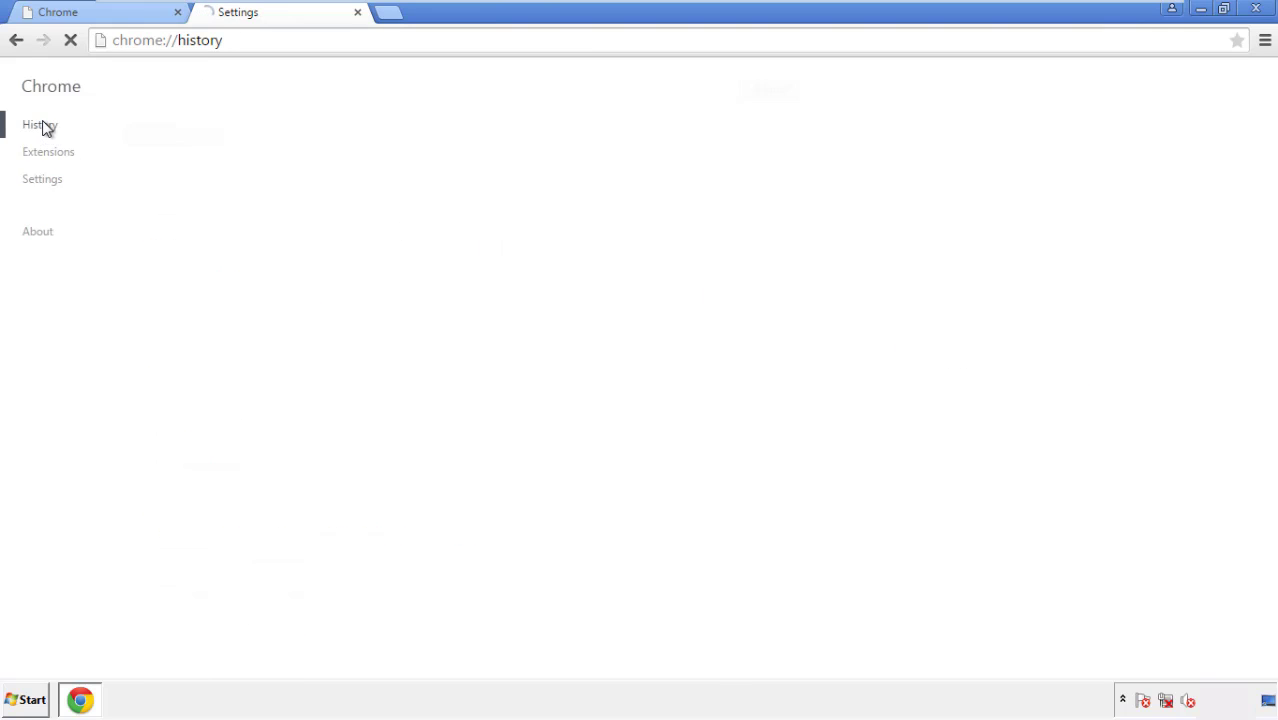
click(40, 124)
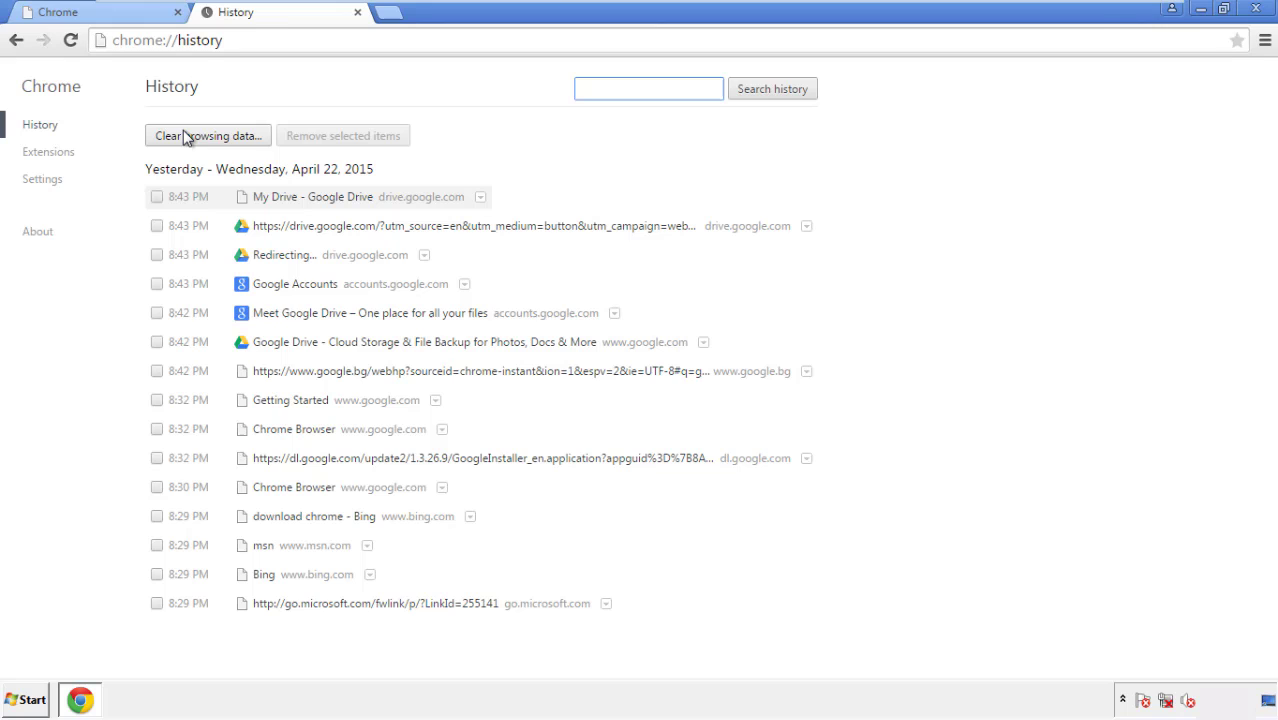
click(208, 136)
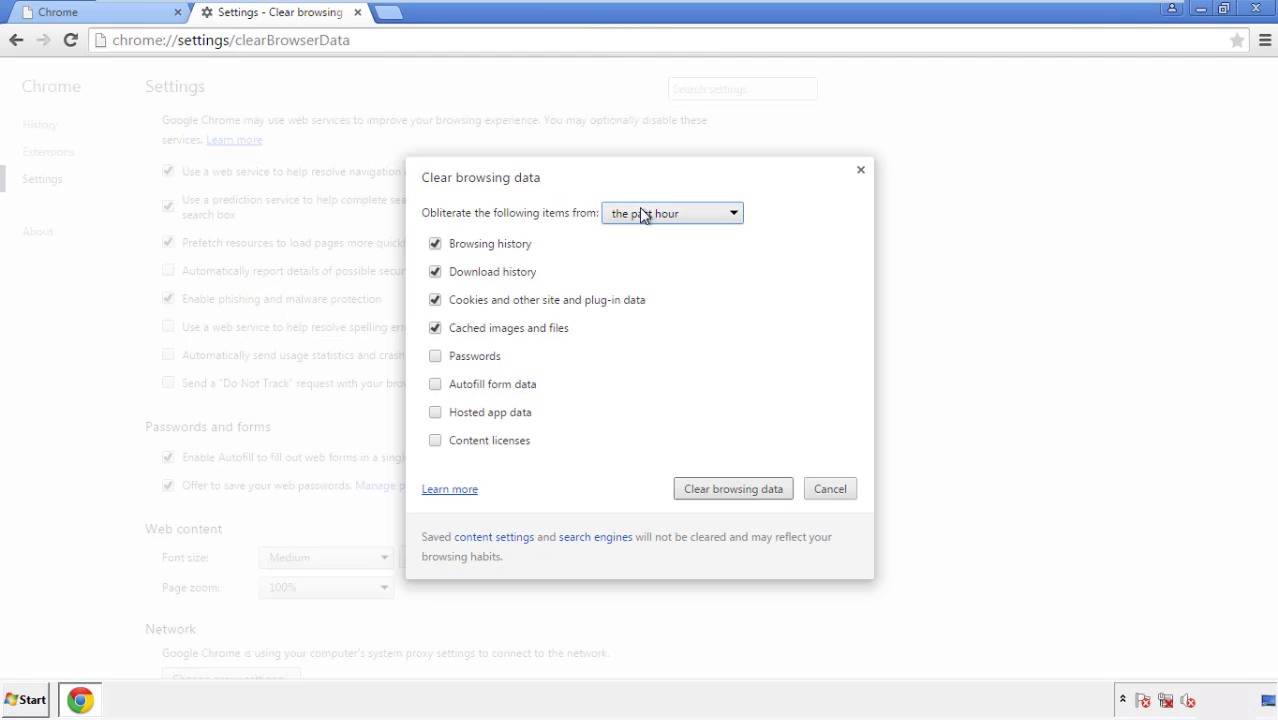
click(672, 212)
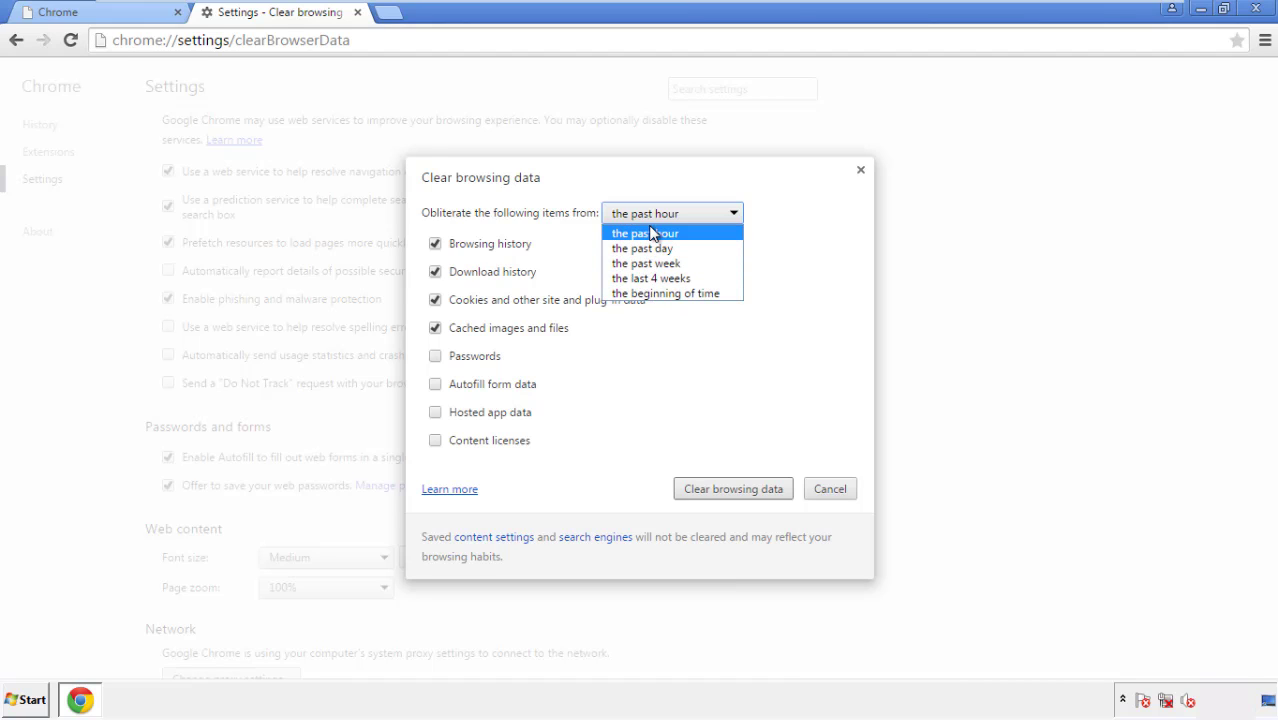
mouse_move(668, 292)
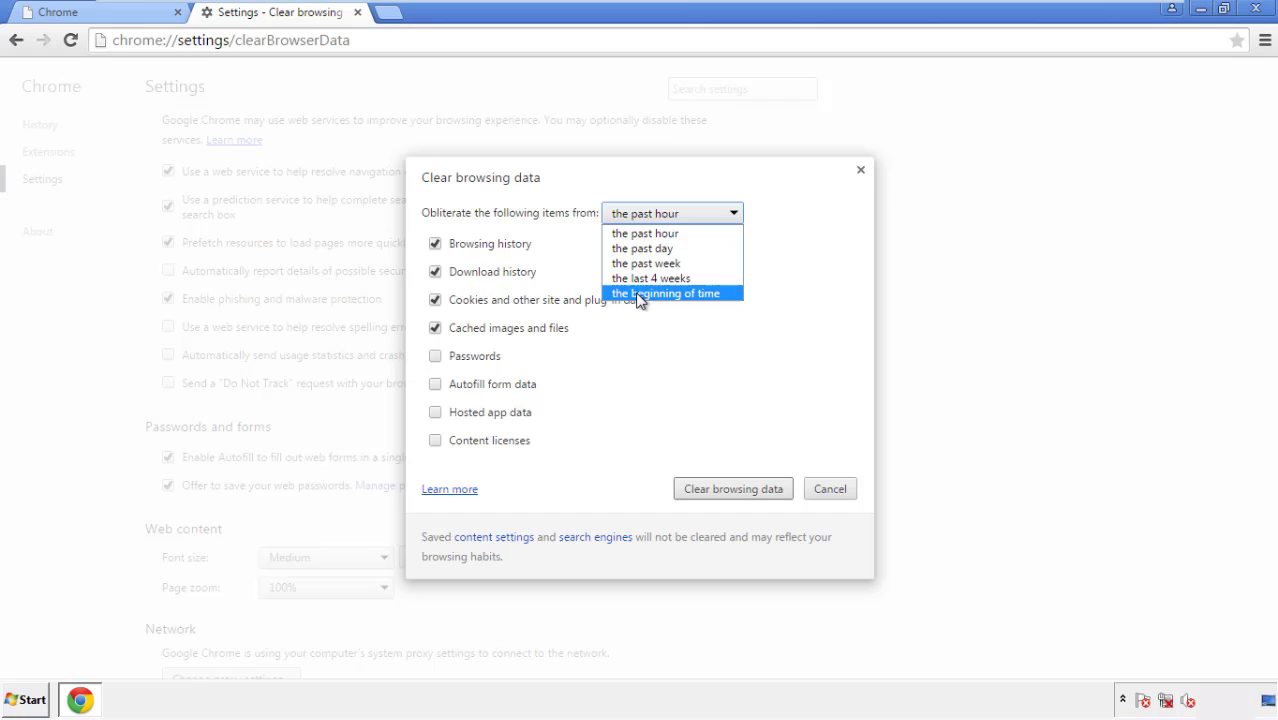
click(666, 292)
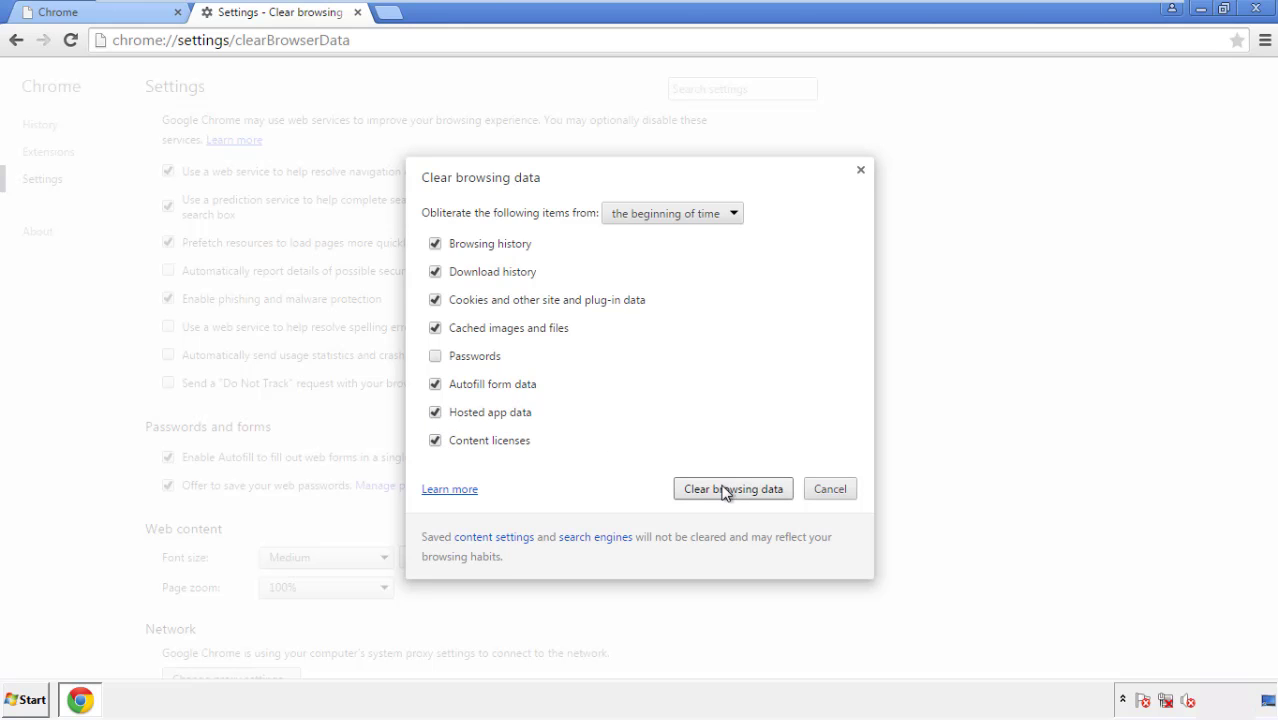
click(732, 488)
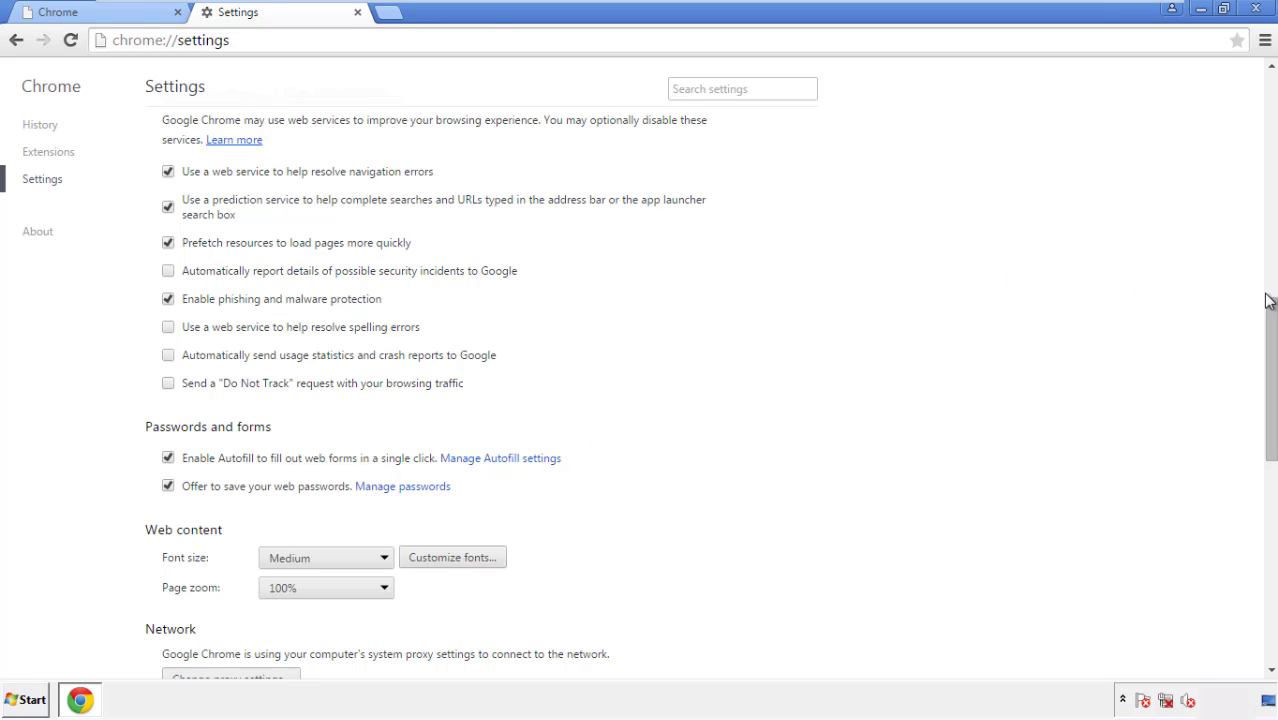
Step: Reset Chrome's settings to their original defaults and confirm the reset
scroll(down, 3)
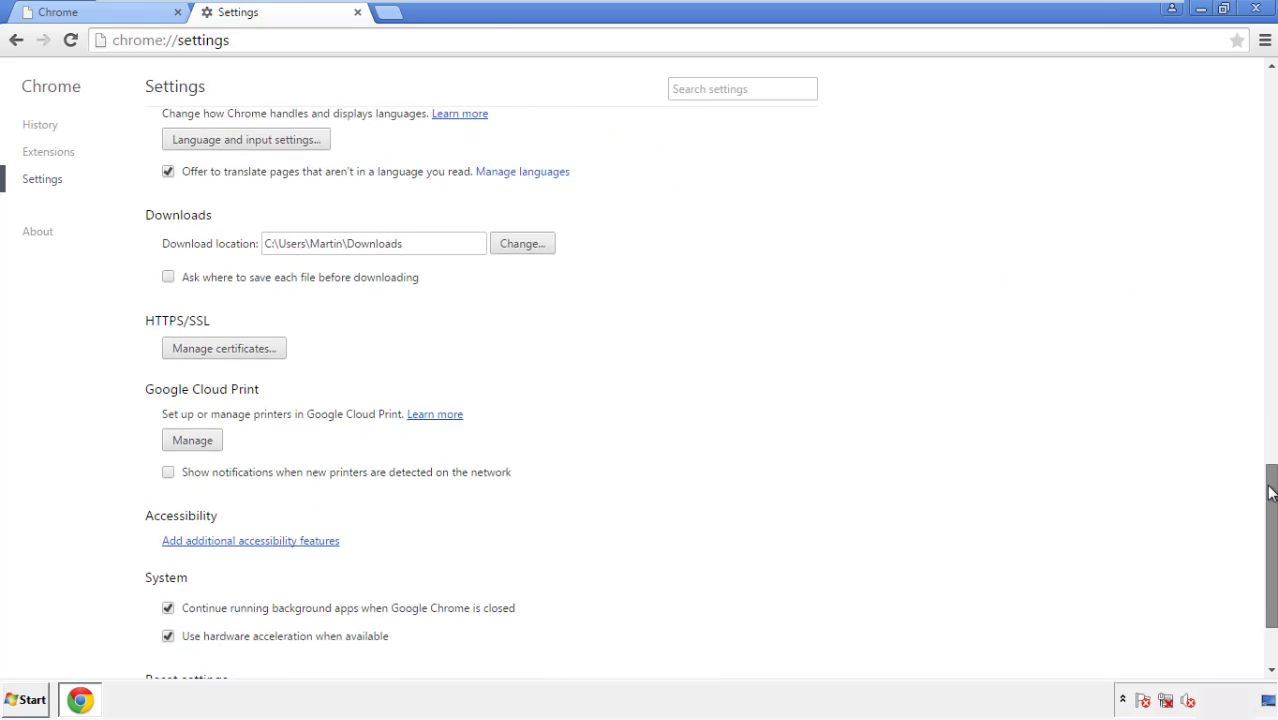
scroll(down, 3)
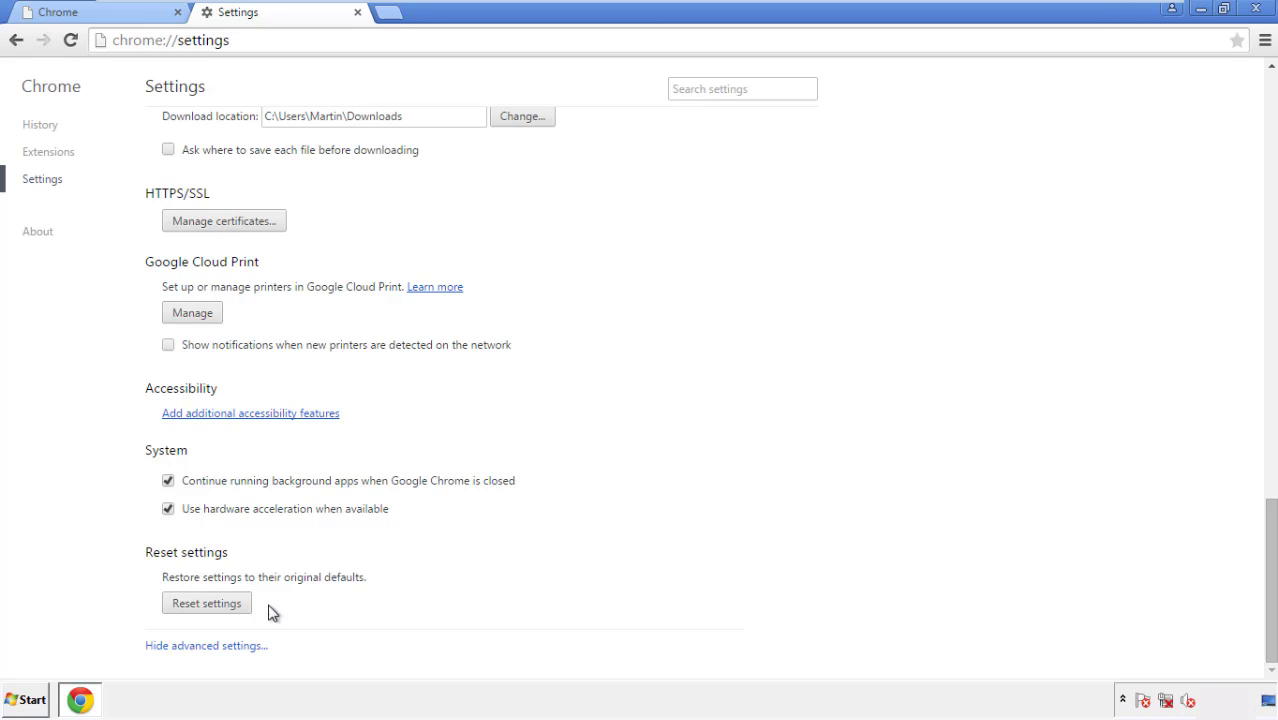
click(206, 602)
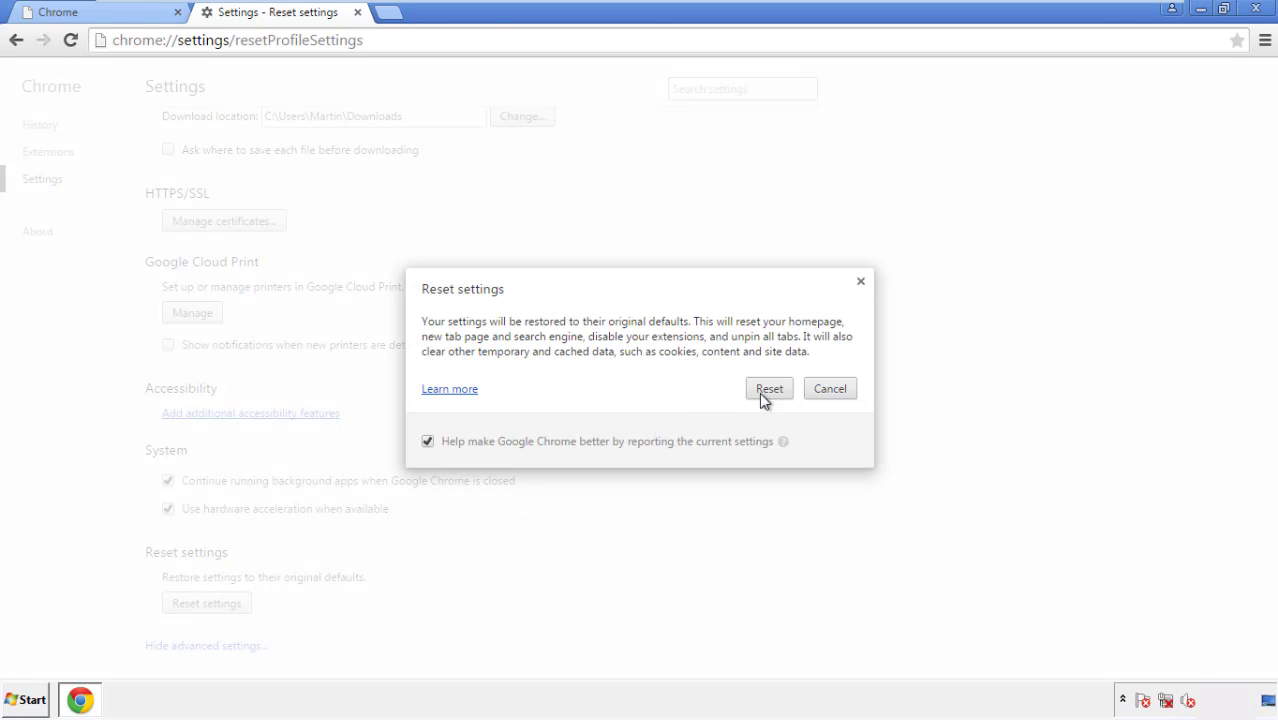
click(768, 388)
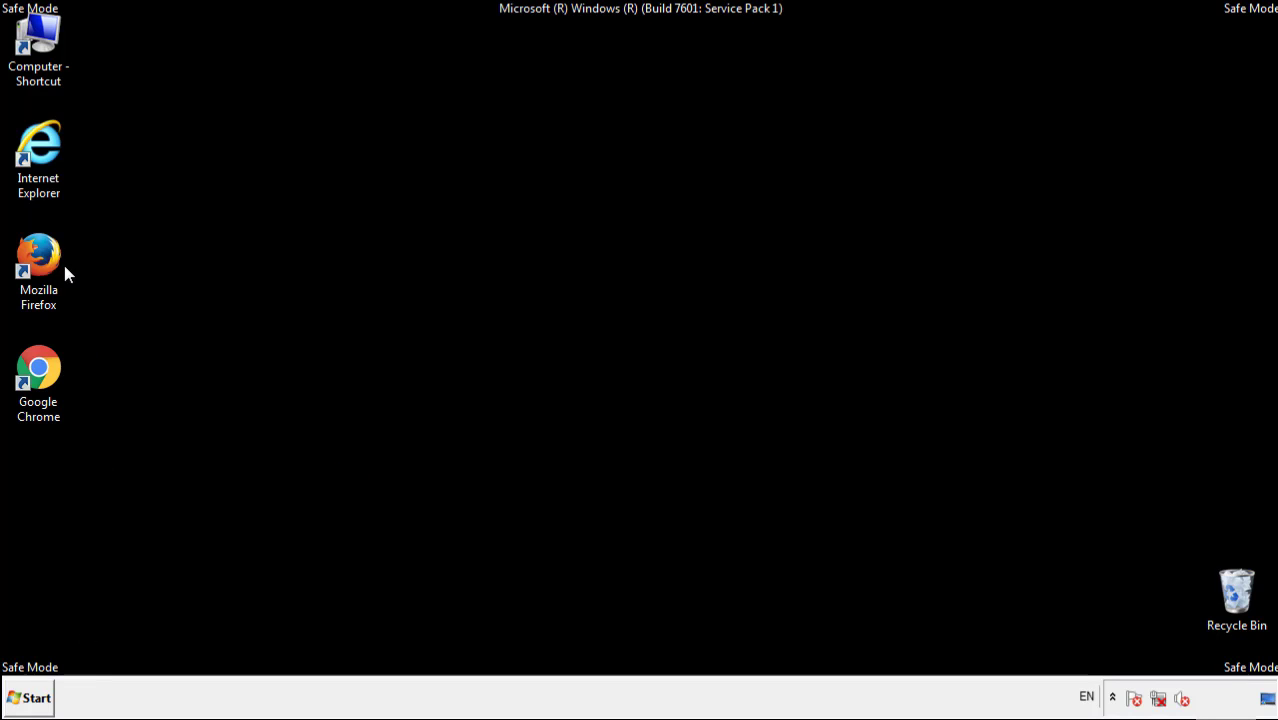
Step: Reopen Firefox and remove the suspicious Search Mine extension in the Add-ons Manager
double_click(38, 256)
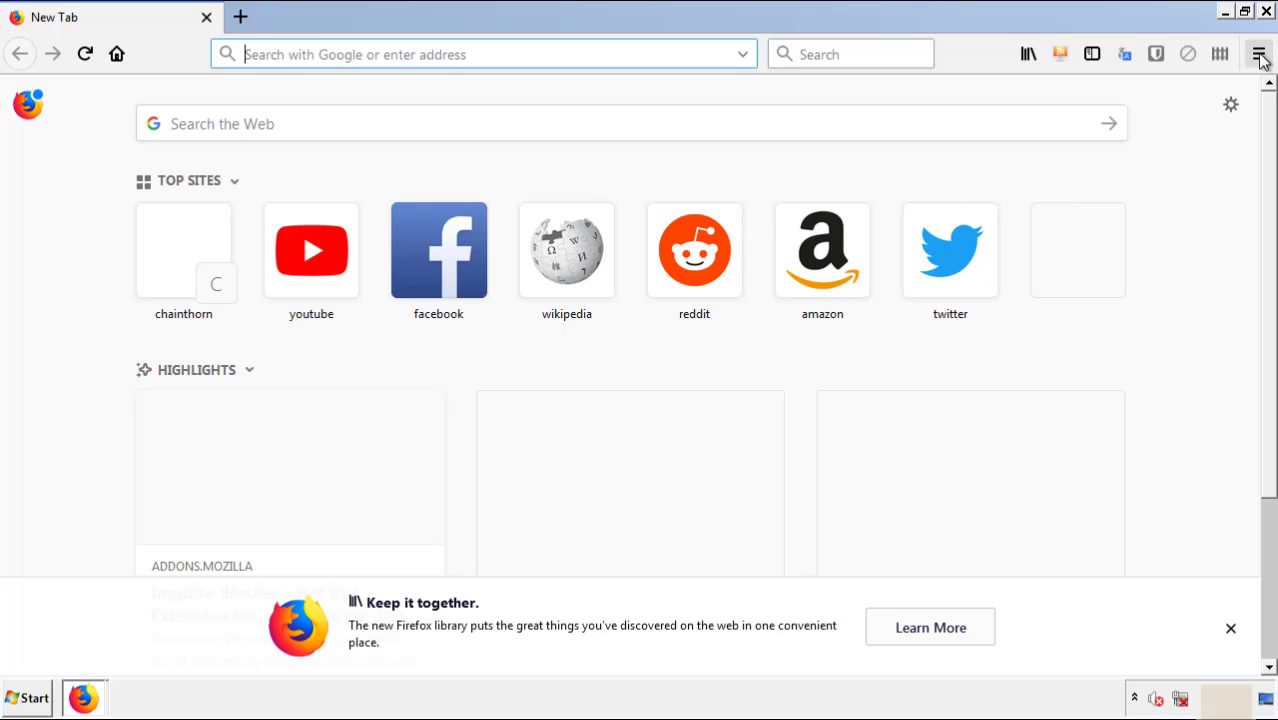
click(1260, 54)
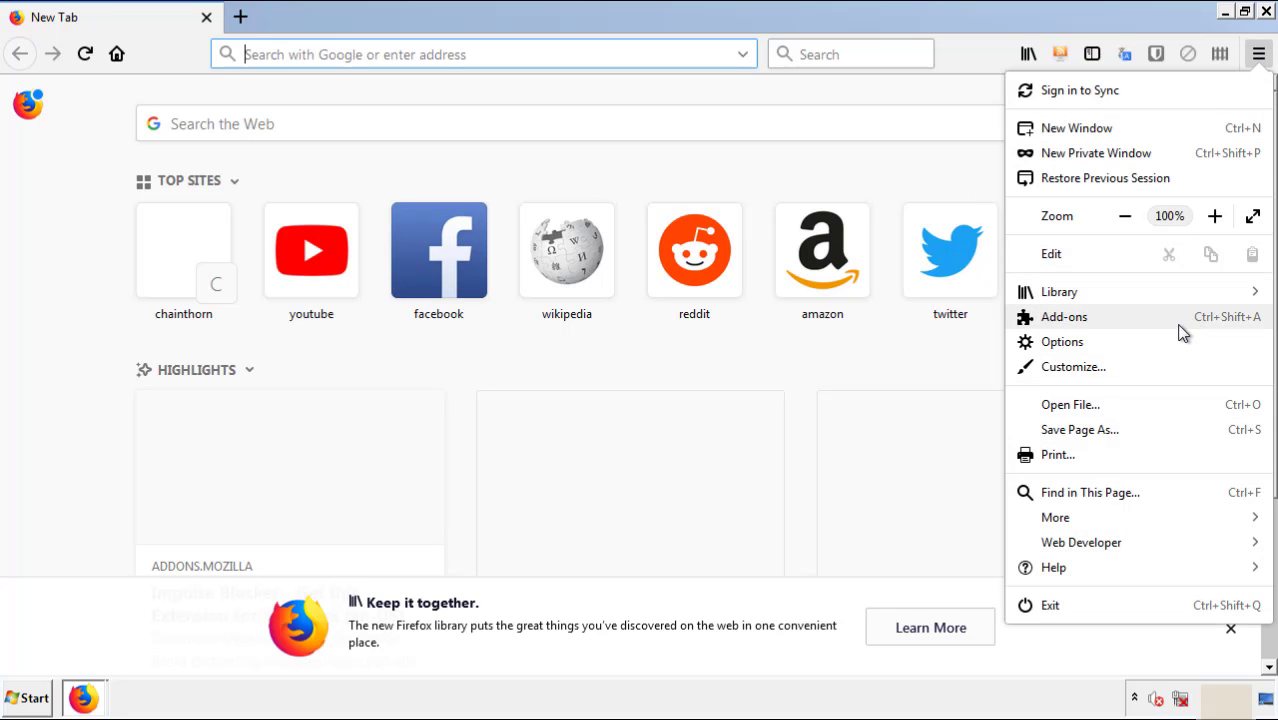
click(1064, 316)
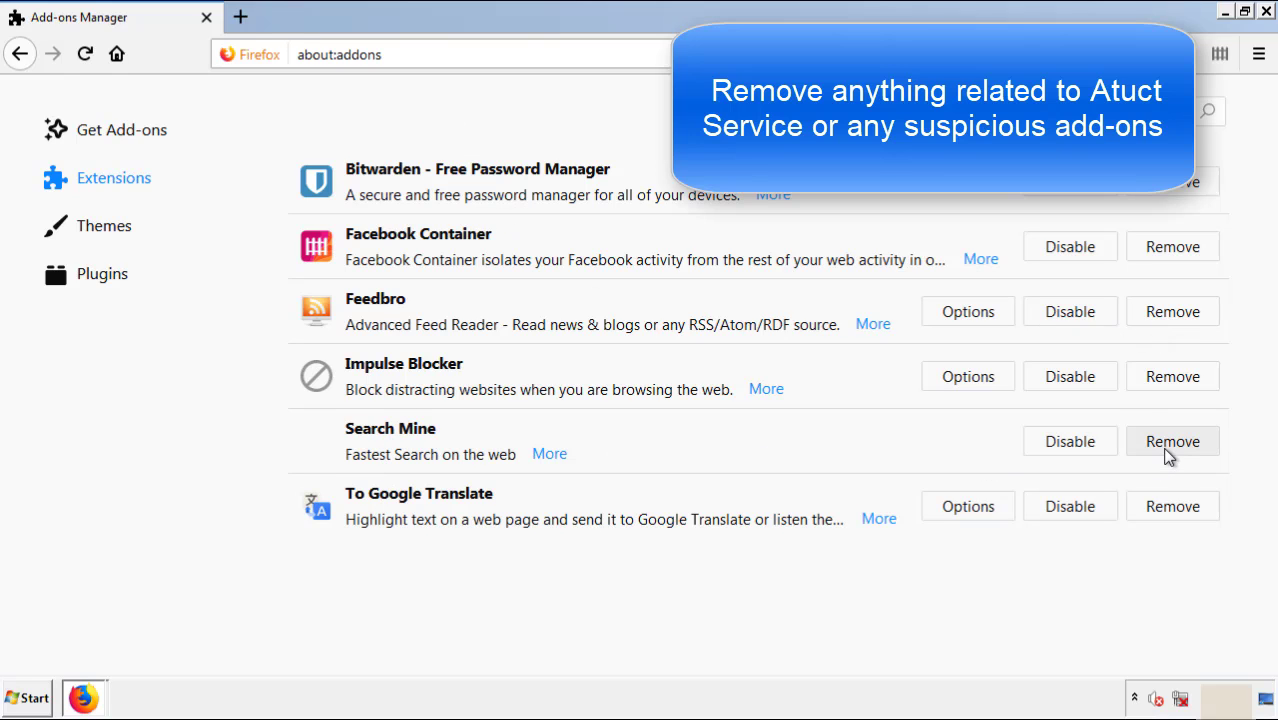
click(1172, 442)
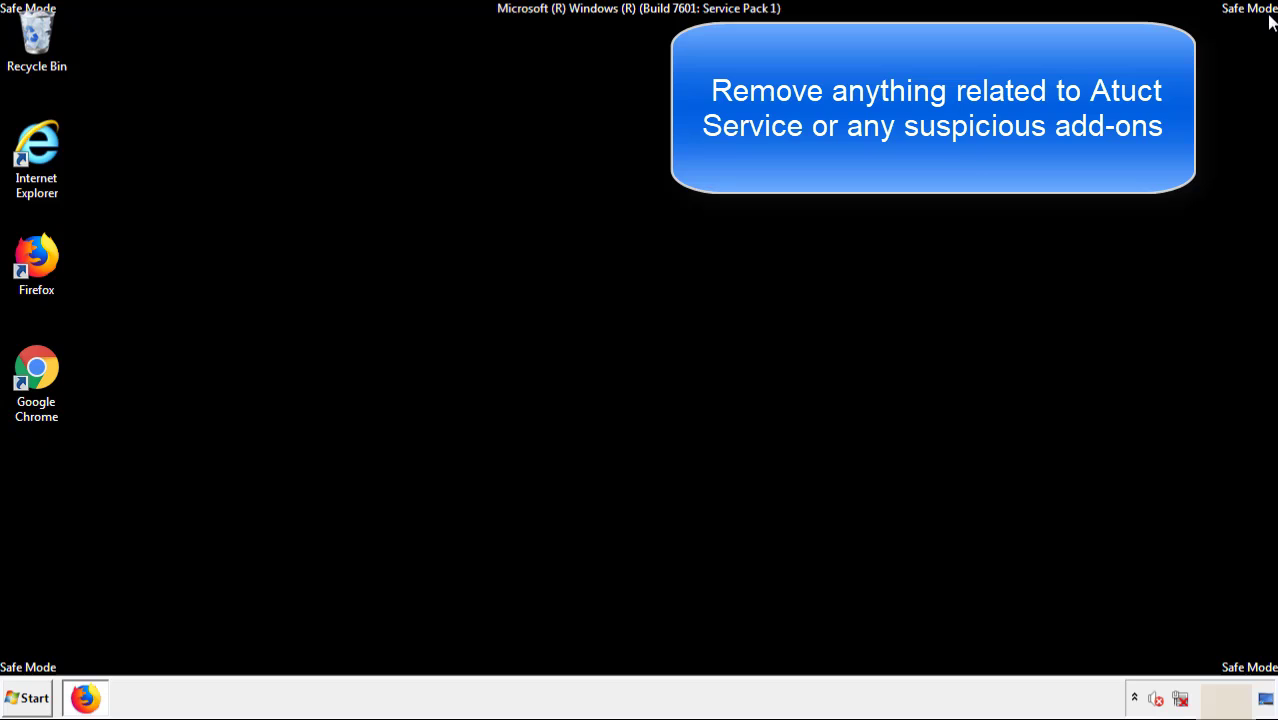
mouse_move(36, 380)
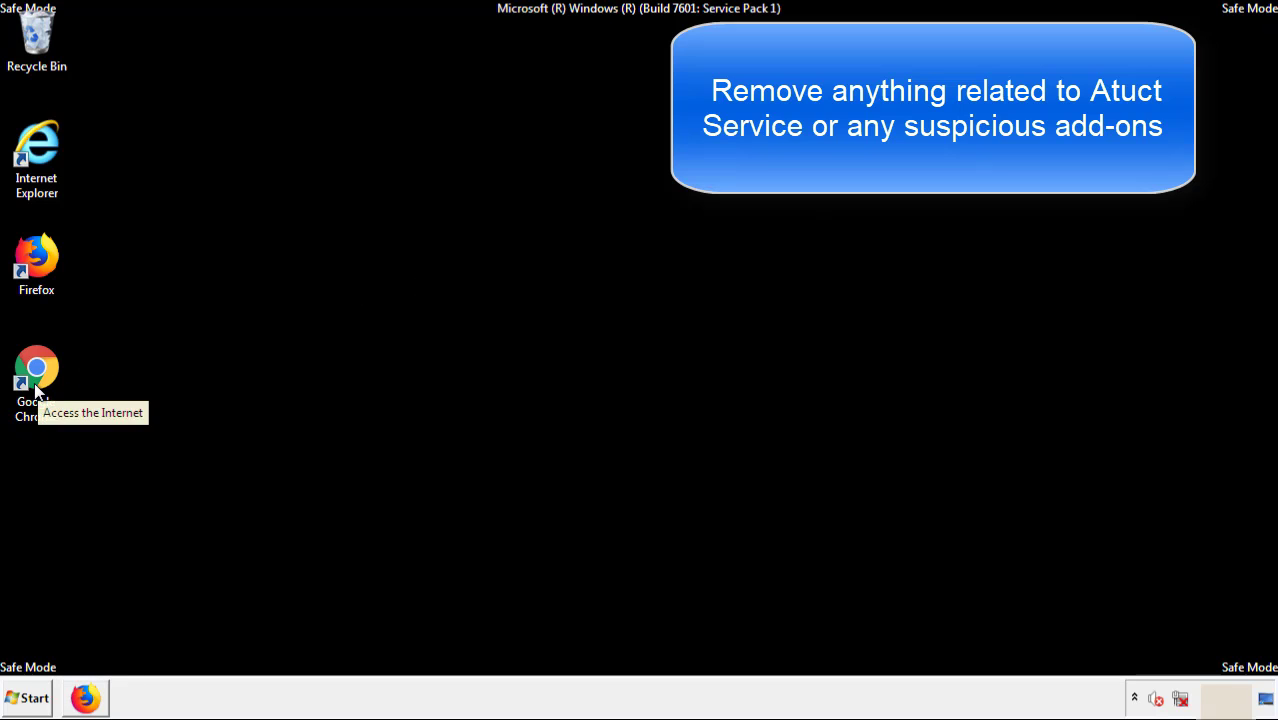
Step: Remove the Search Mine extension from Chrome's extensions page, then close Chrome
double_click(36, 364)
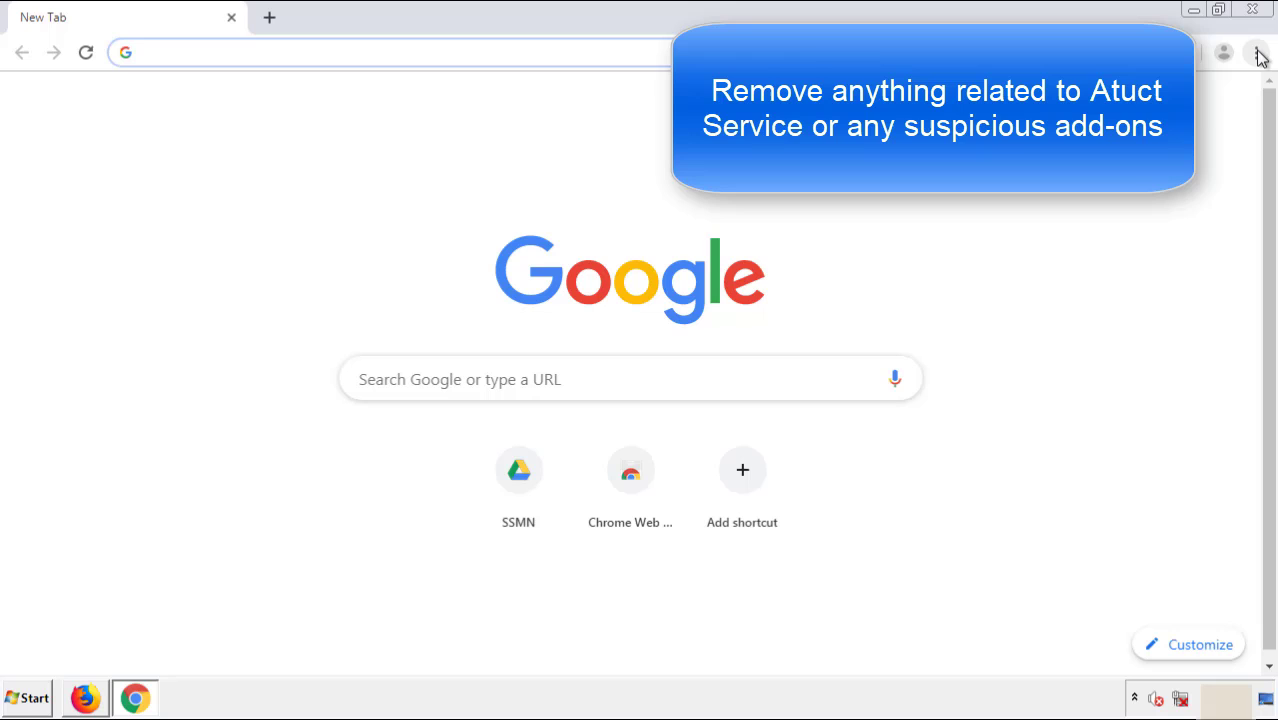
click(1256, 52)
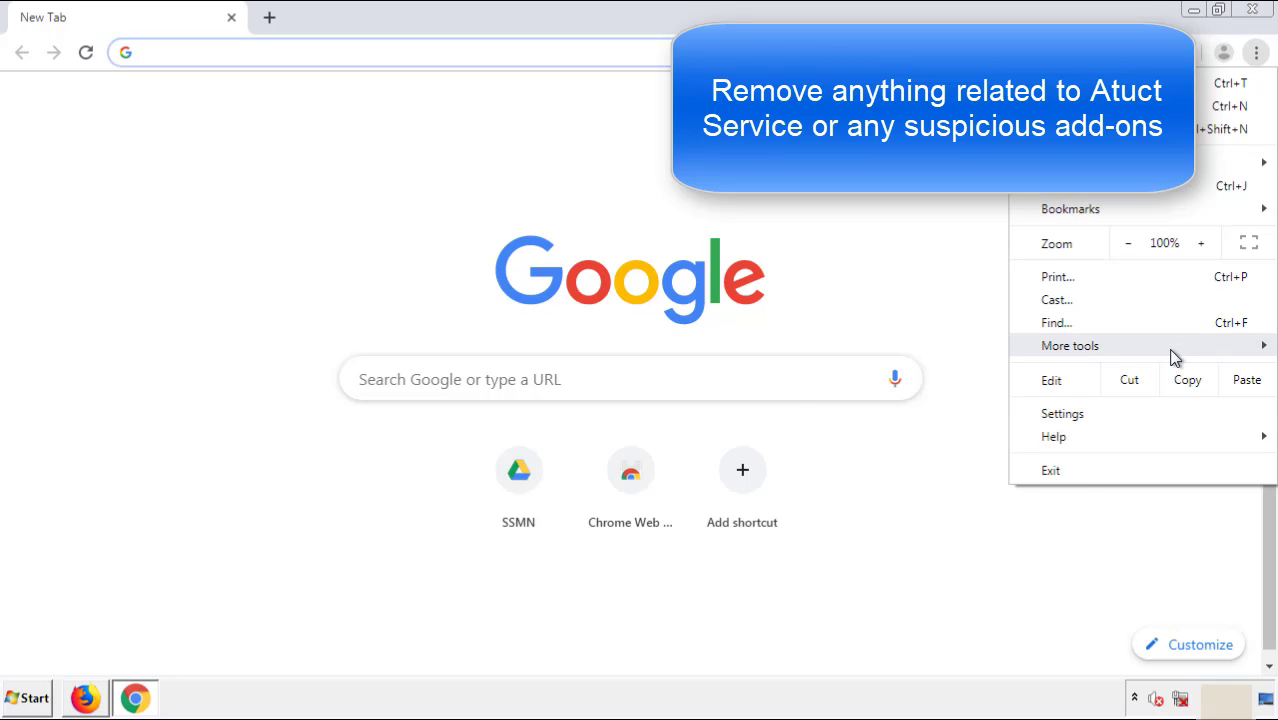
mouse_move(1070, 344)
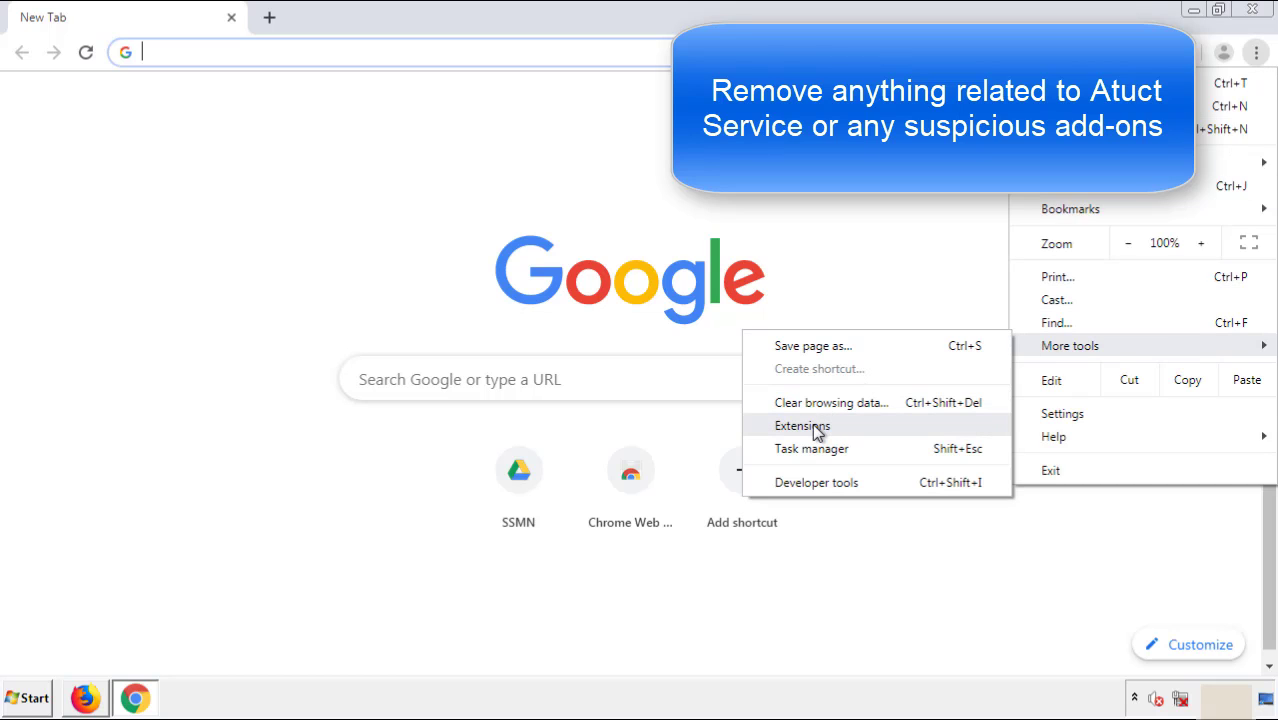
click(804, 424)
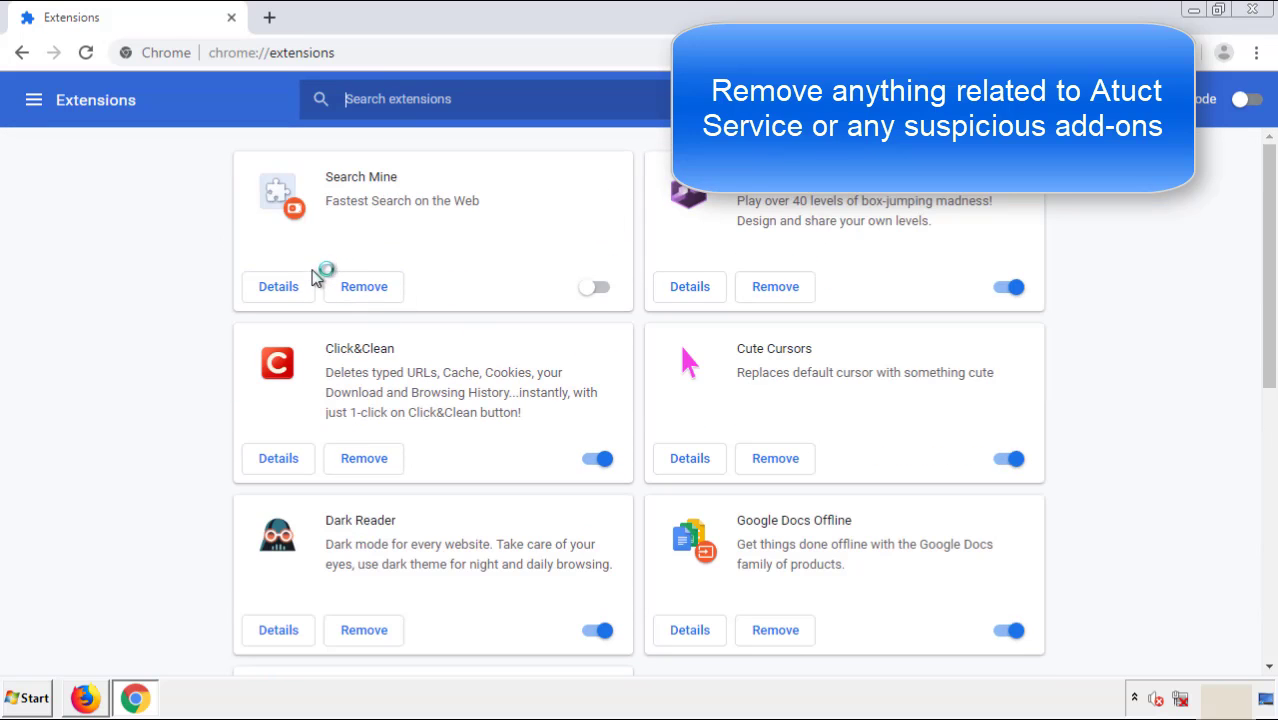
click(364, 286)
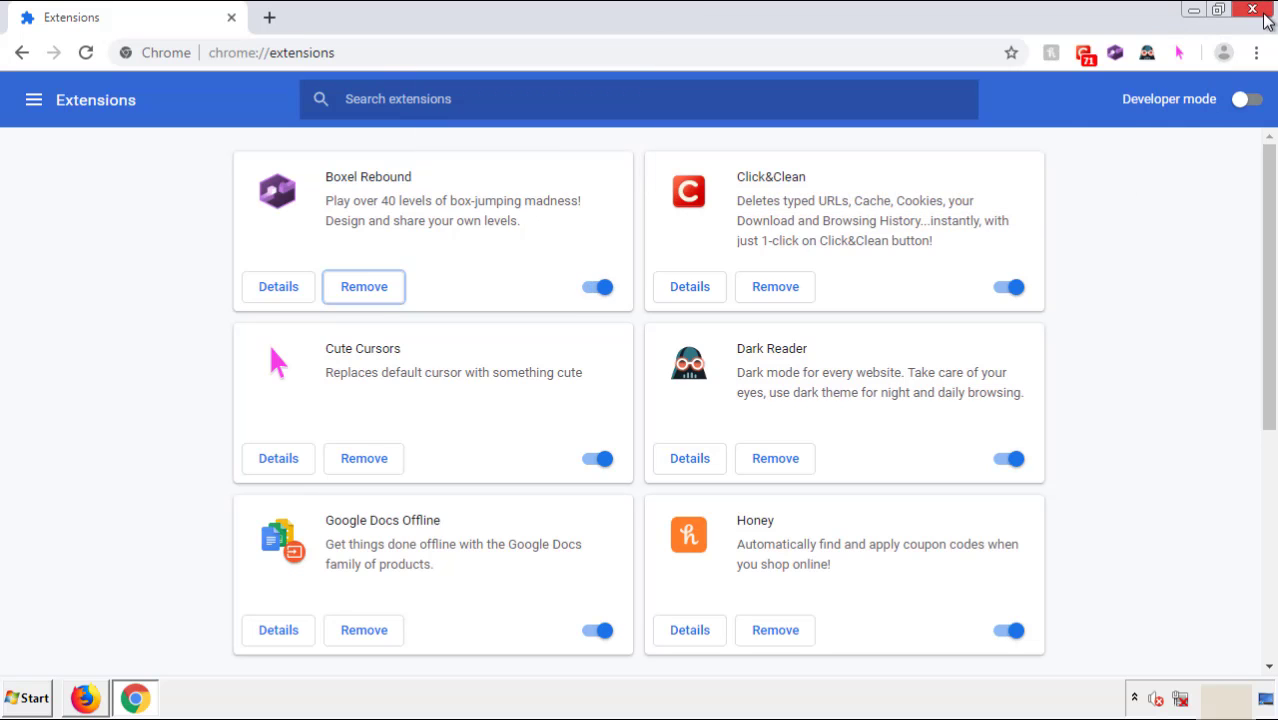
click(1252, 8)
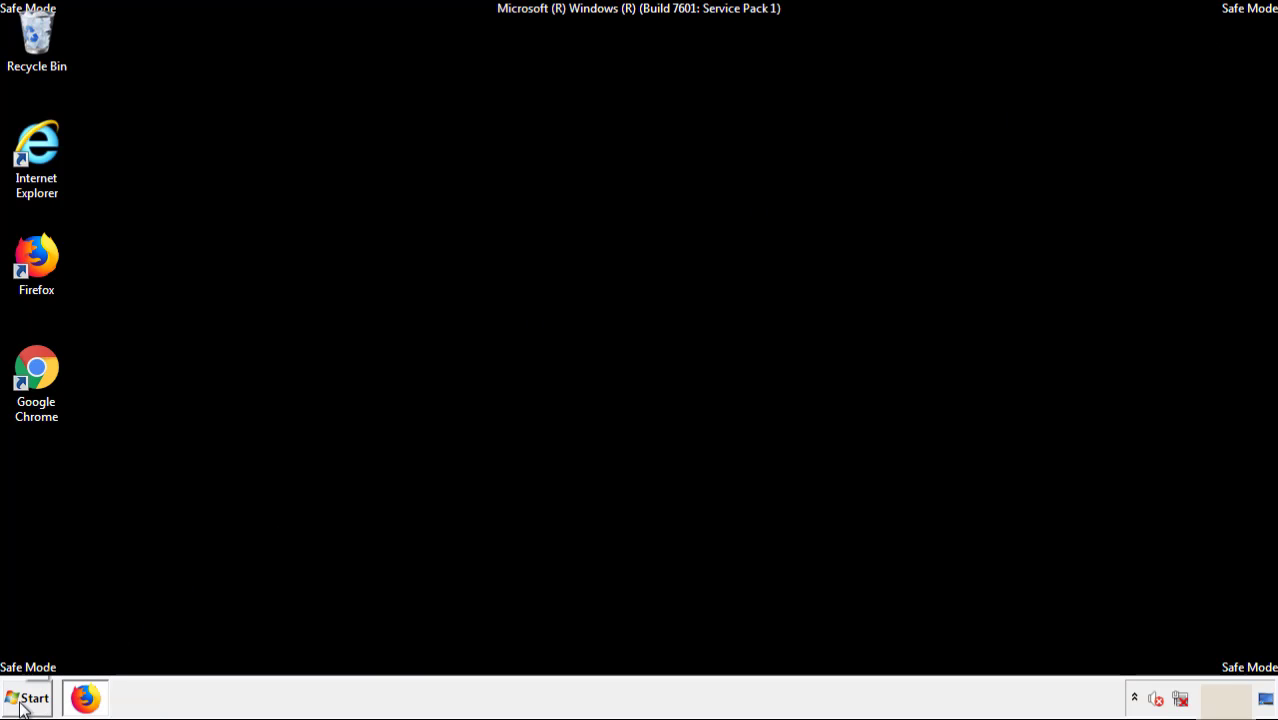